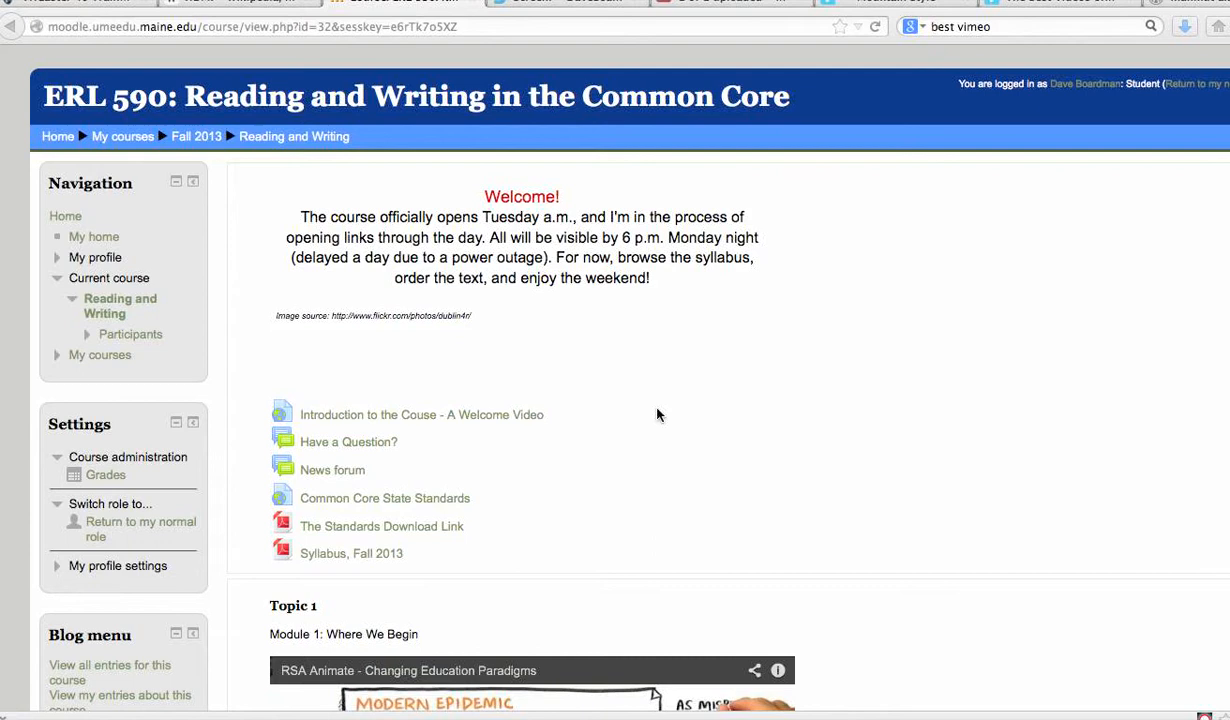
mouse_move(420, 600)
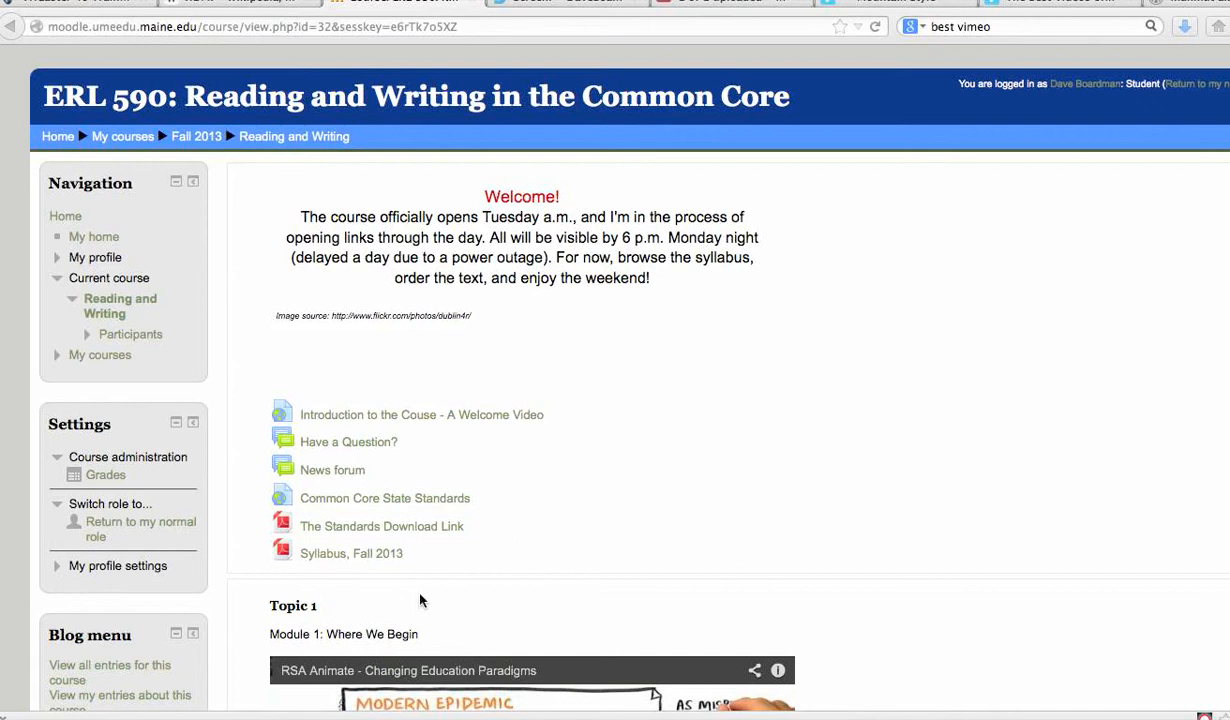
mouse_move(688, 376)
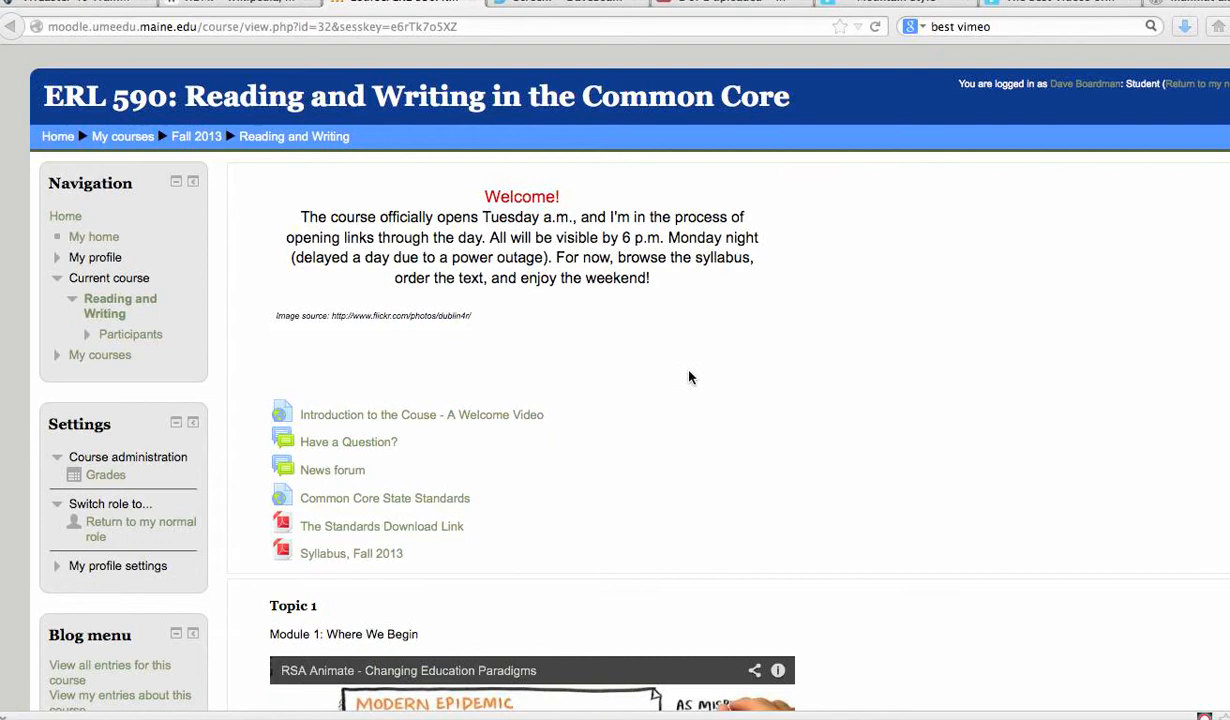
mouse_move(368, 448)
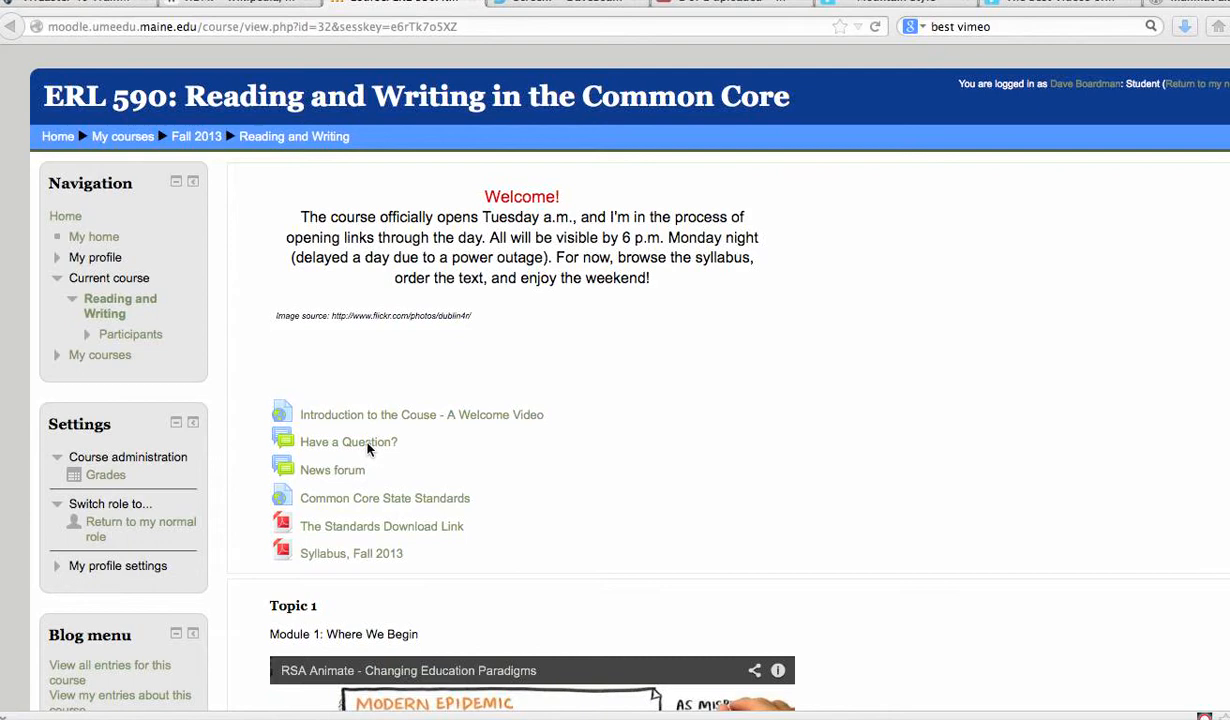
mouse_move(340, 476)
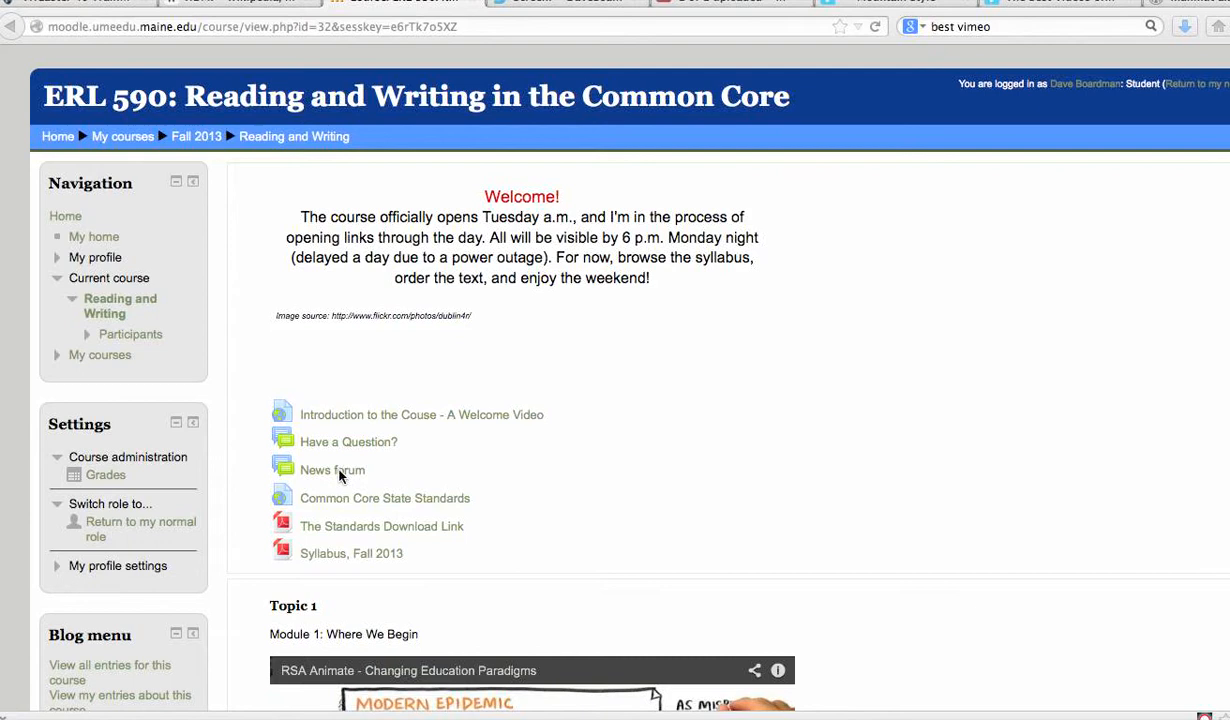
mouse_move(340, 504)
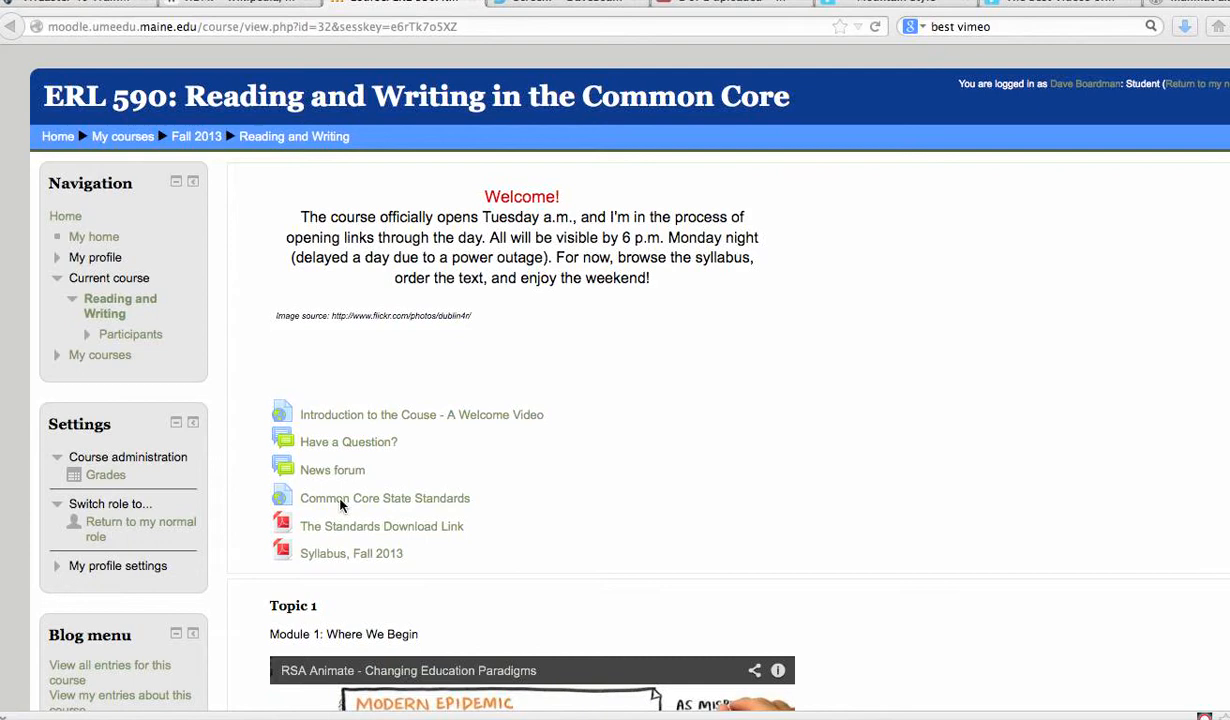
mouse_move(334, 560)
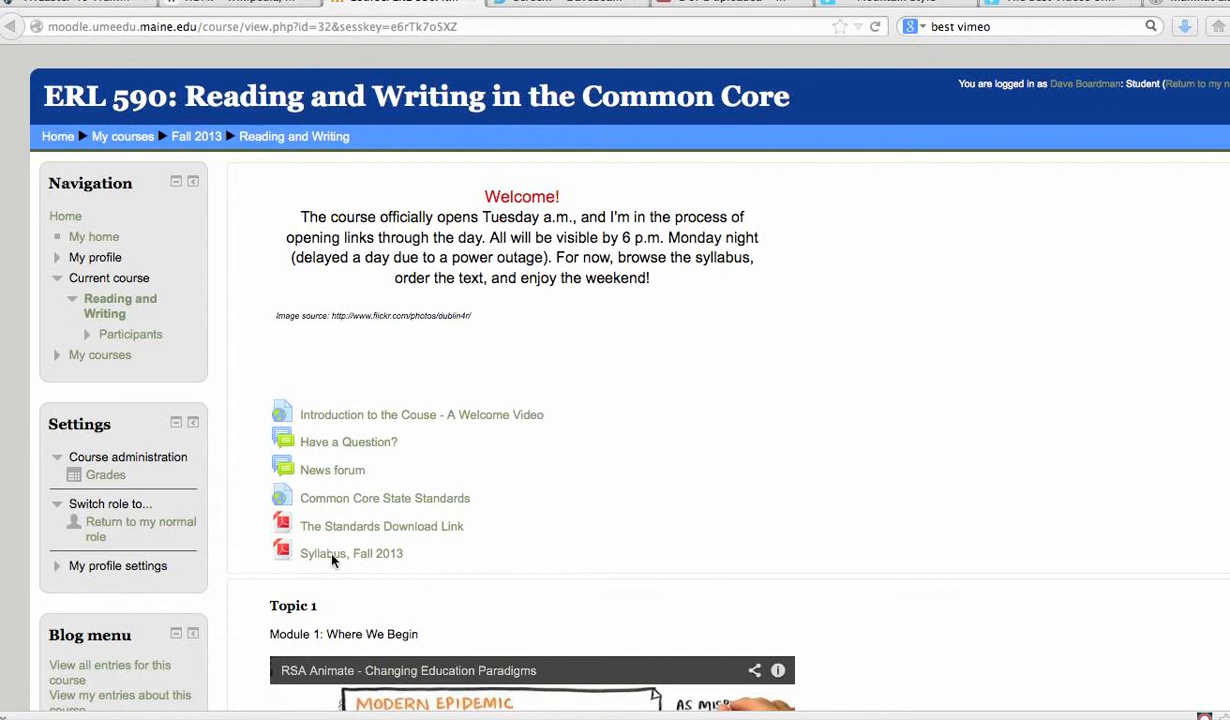
mouse_move(418, 562)
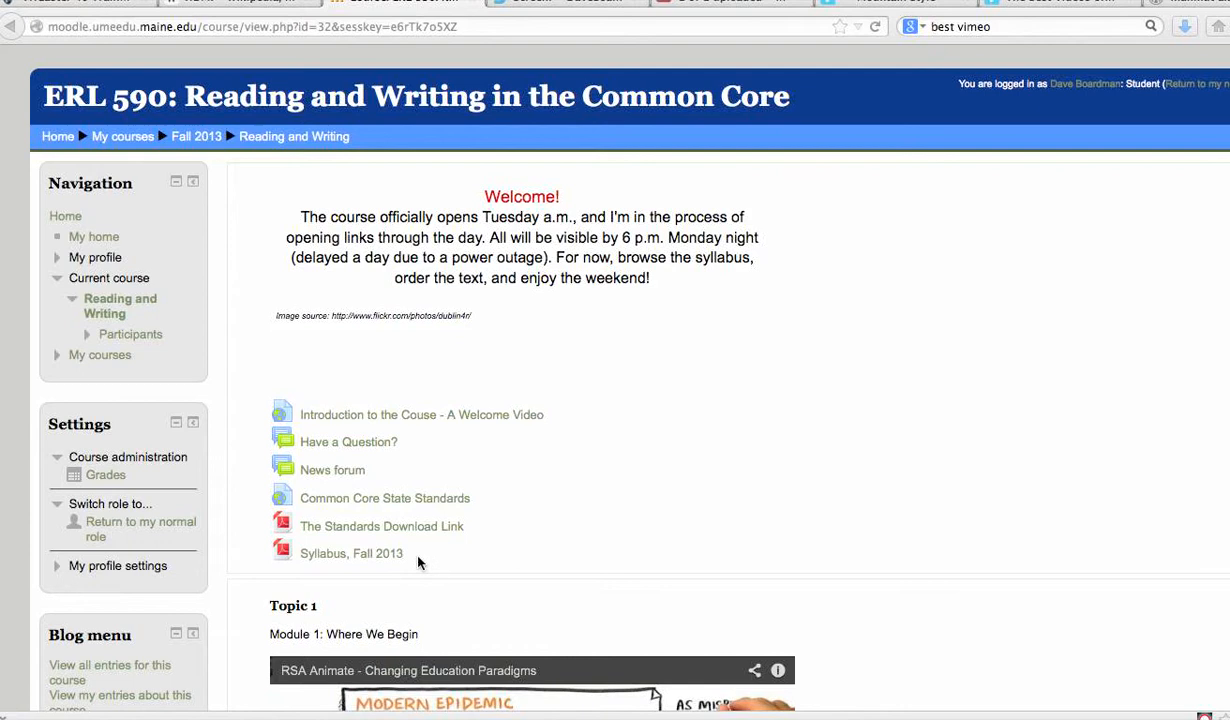
Step: Draft a test discussion ('Hi', 'Testmmmmmmmmmm') in the Have a Question? forum and discard it unsaved
scroll(down, 3)
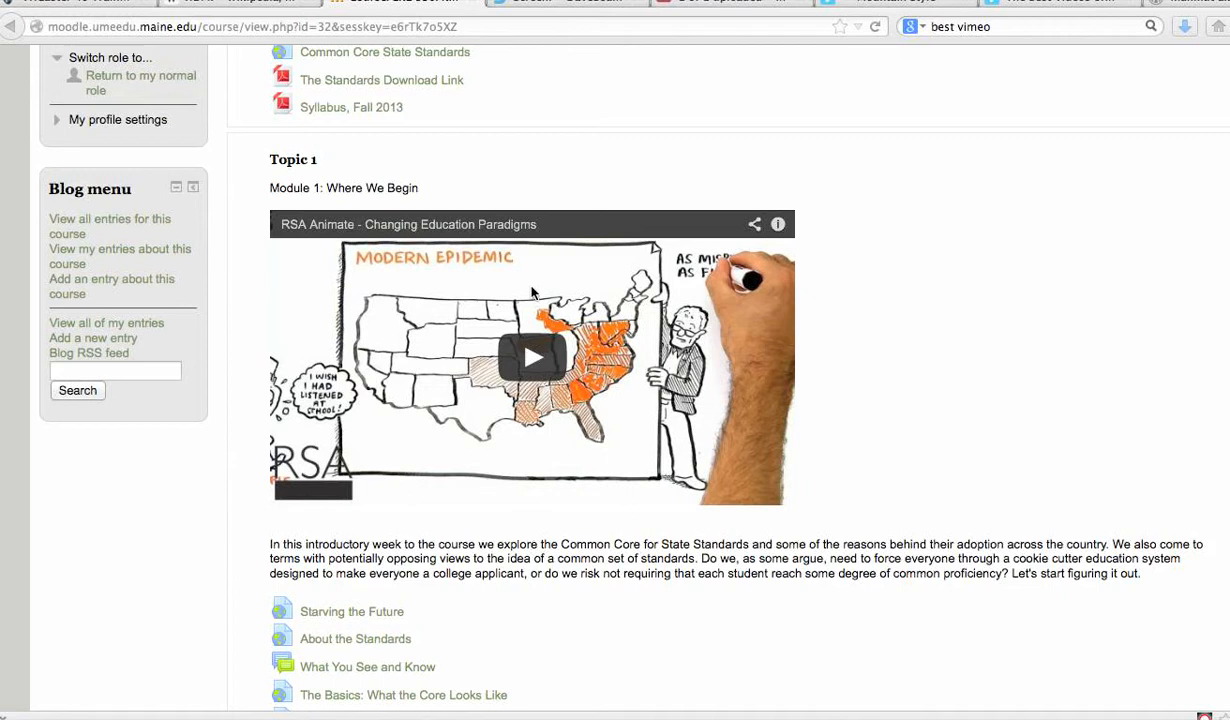
mouse_move(938, 340)
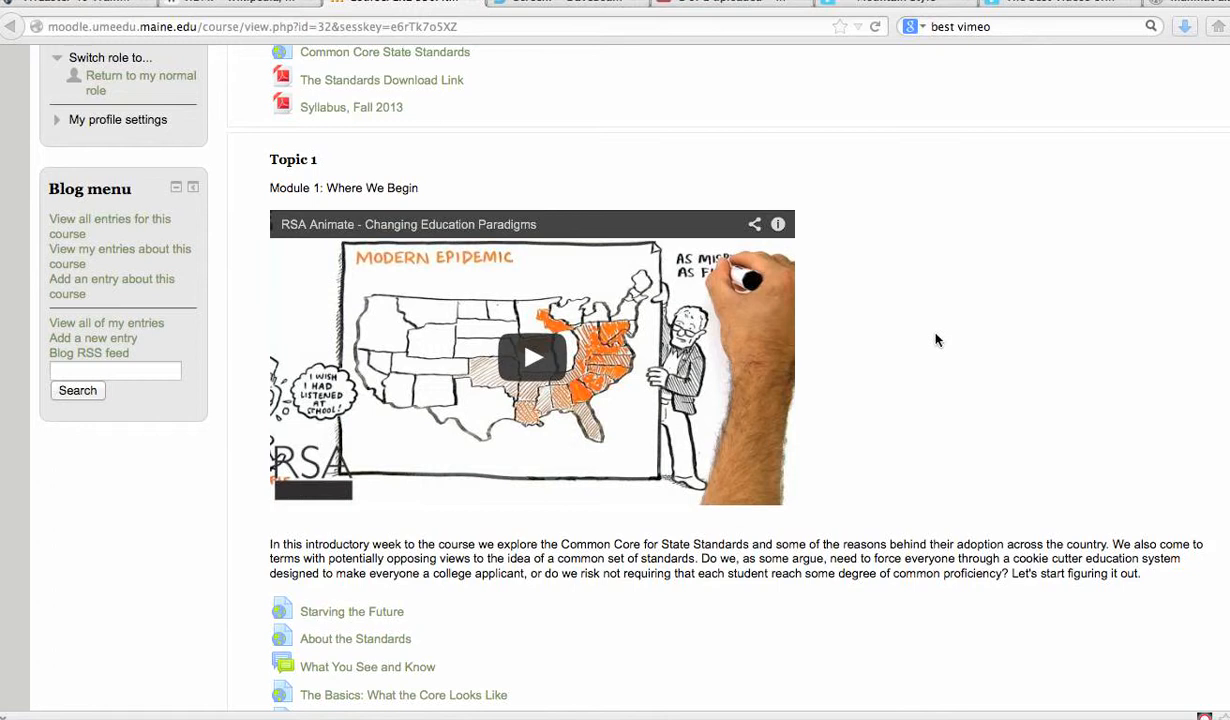
scroll(down, 3)
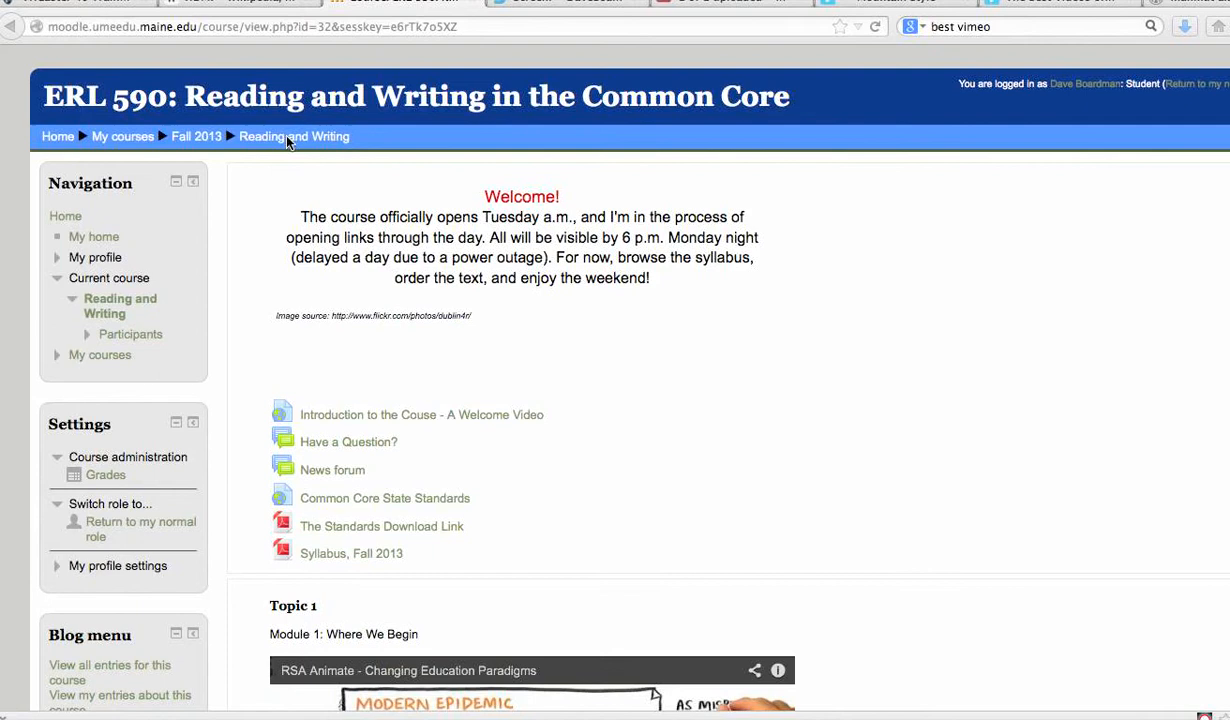
mouse_move(76, 140)
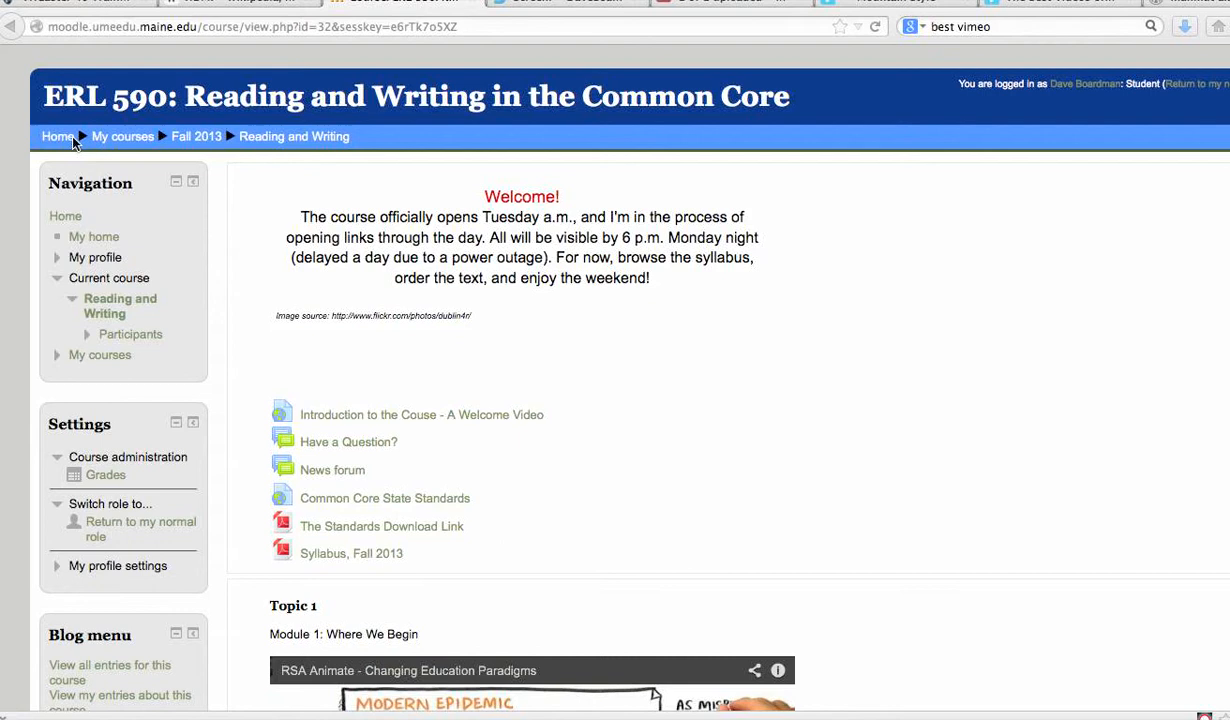
click(348, 442)
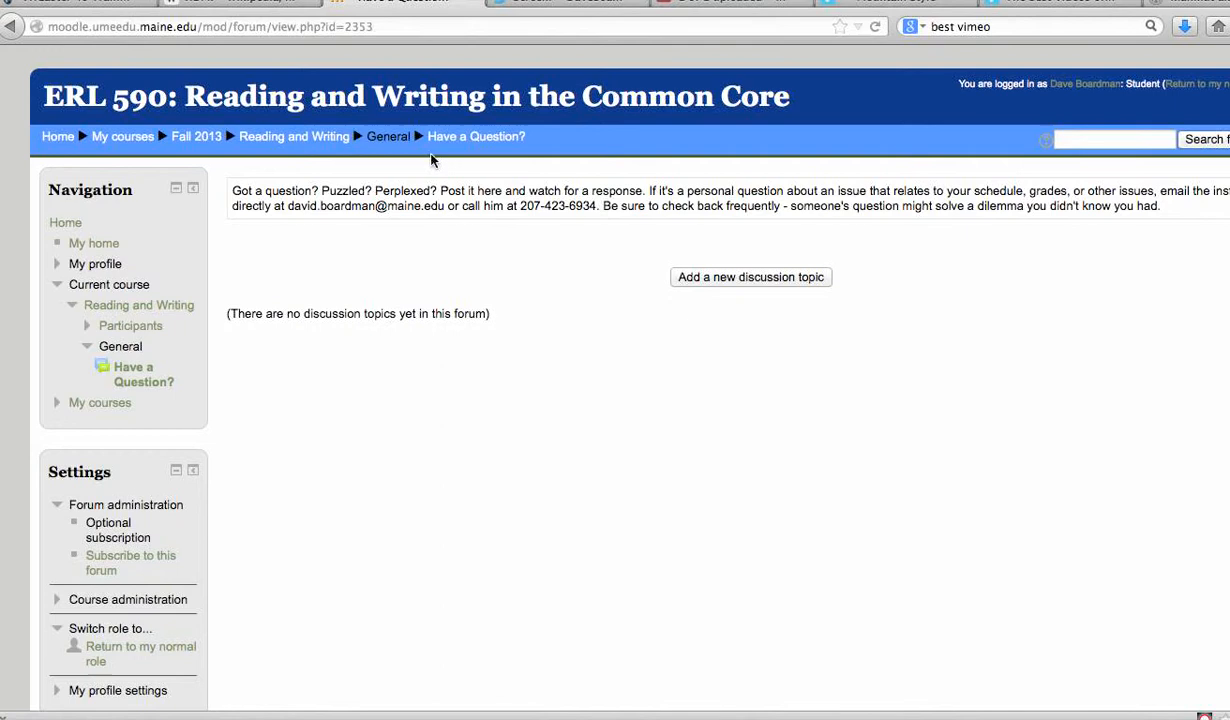
mouse_move(700, 290)
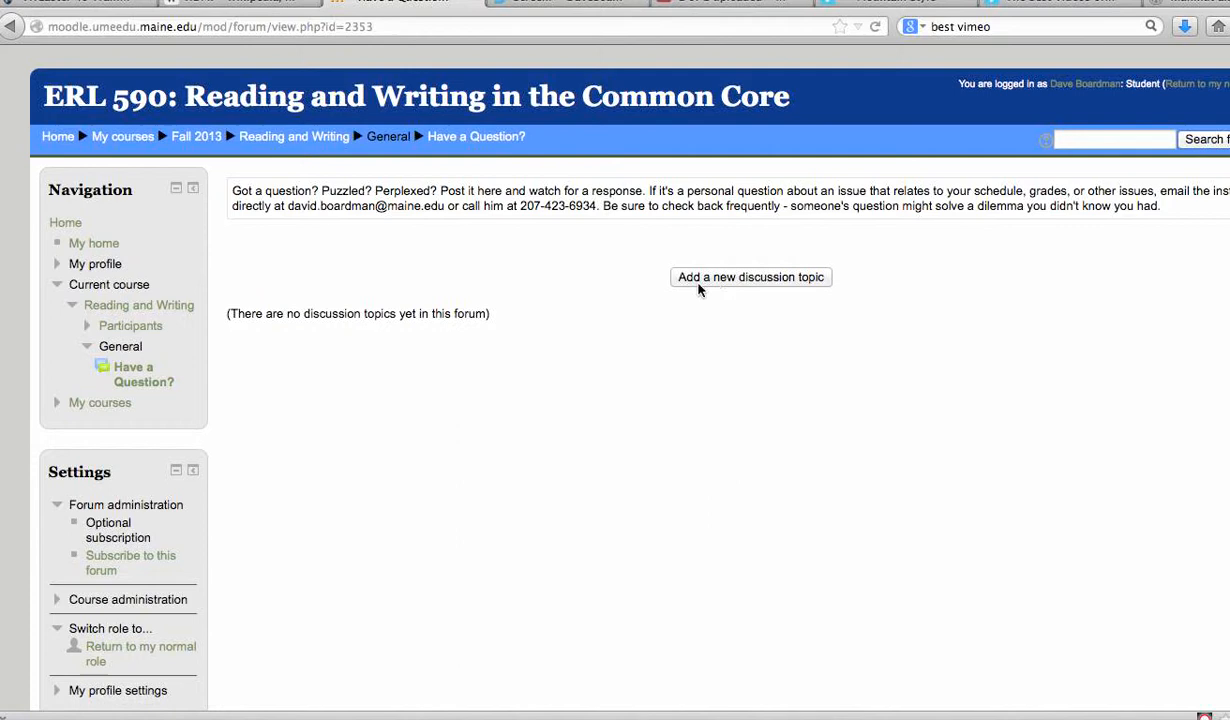
click(750, 276)
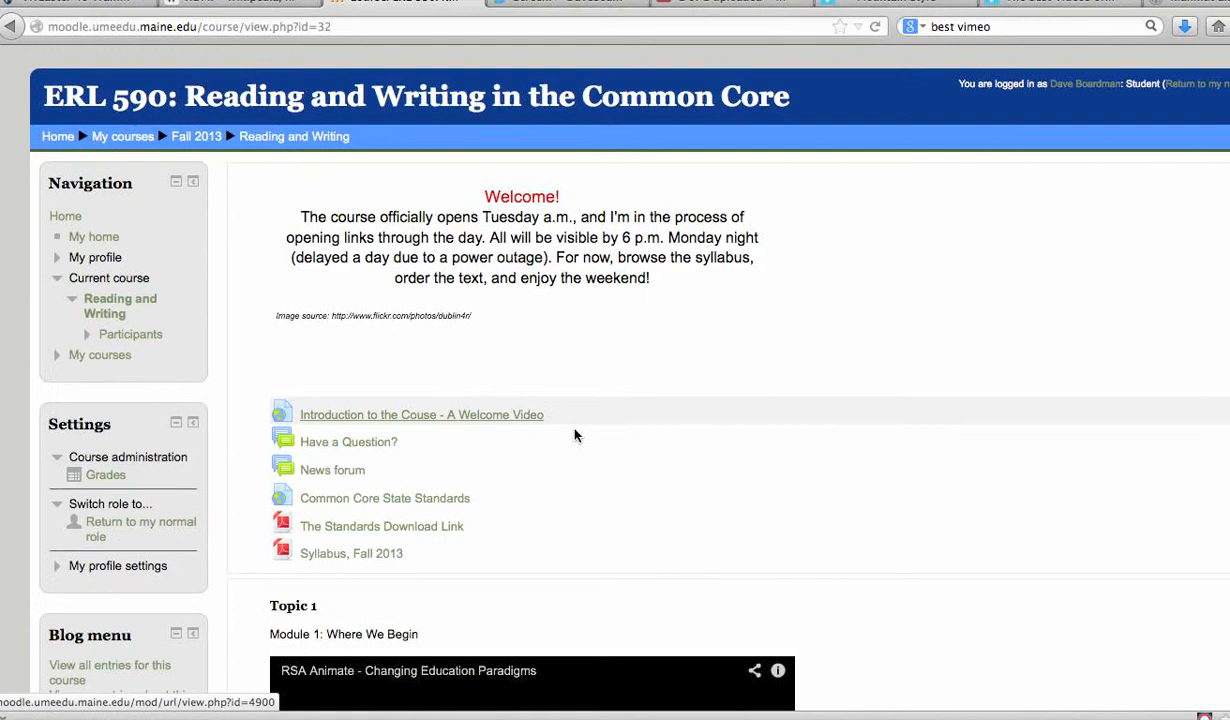
click(348, 442)
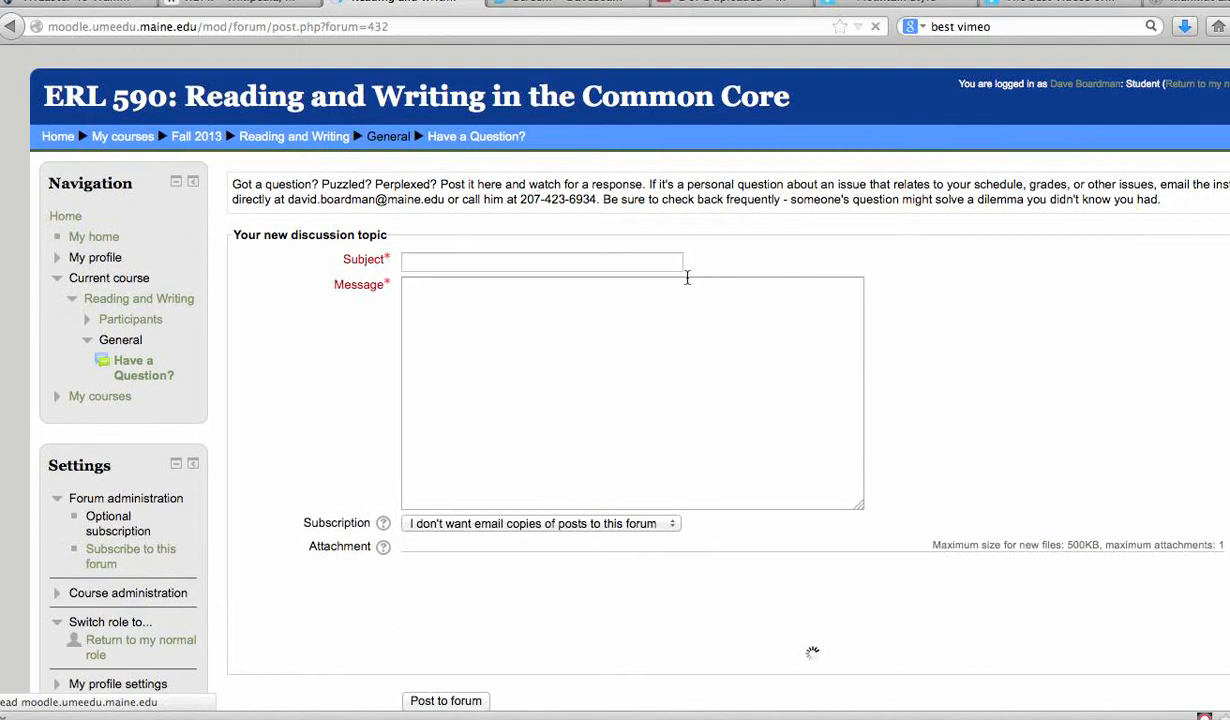
text(Hi)
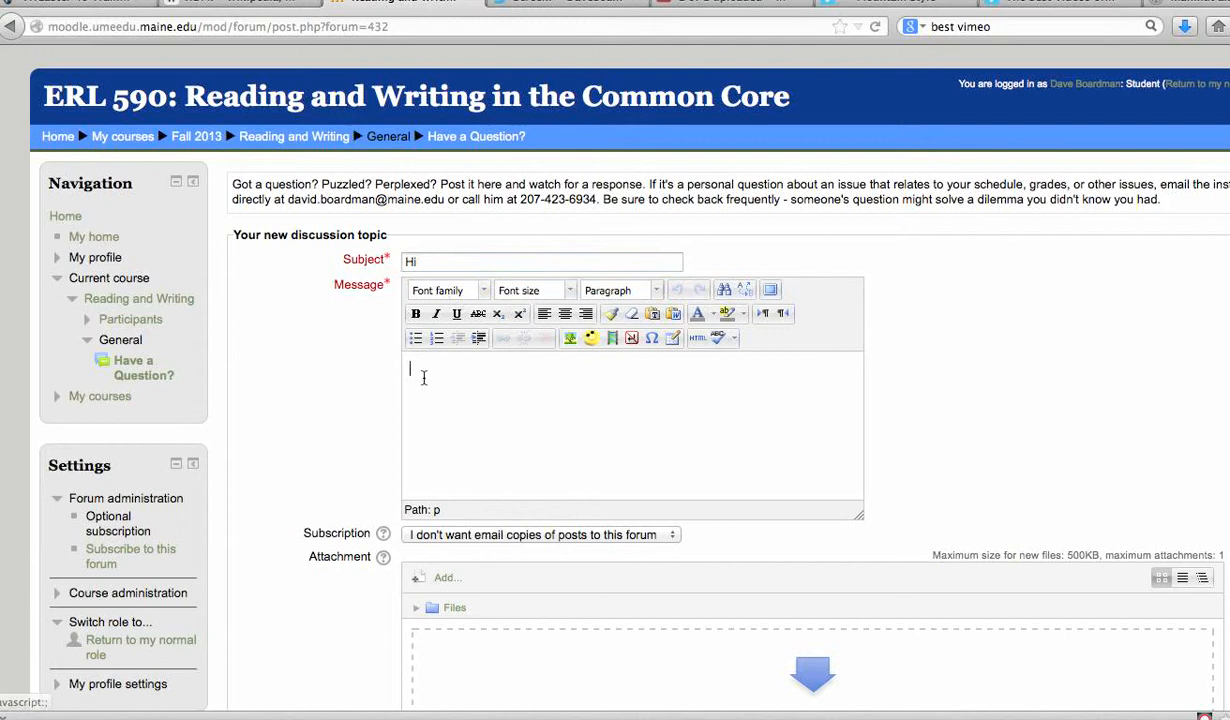
text(Testmmmmmmmmmmmmm)
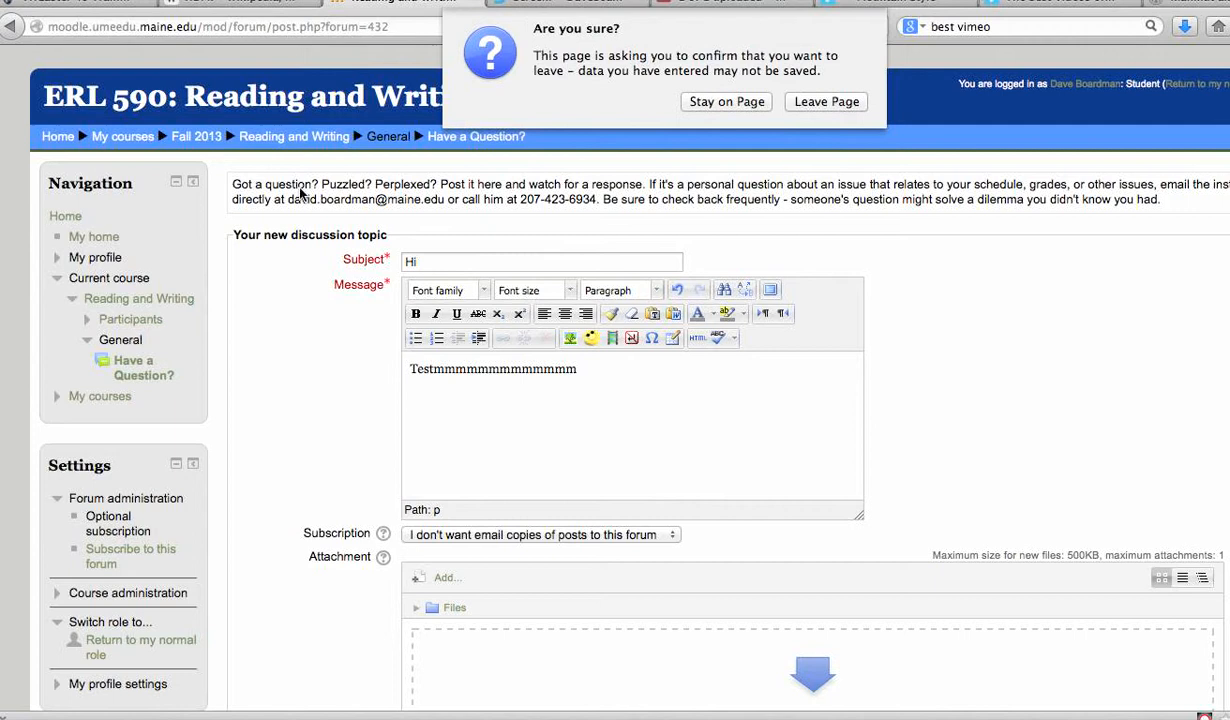
click(826, 100)
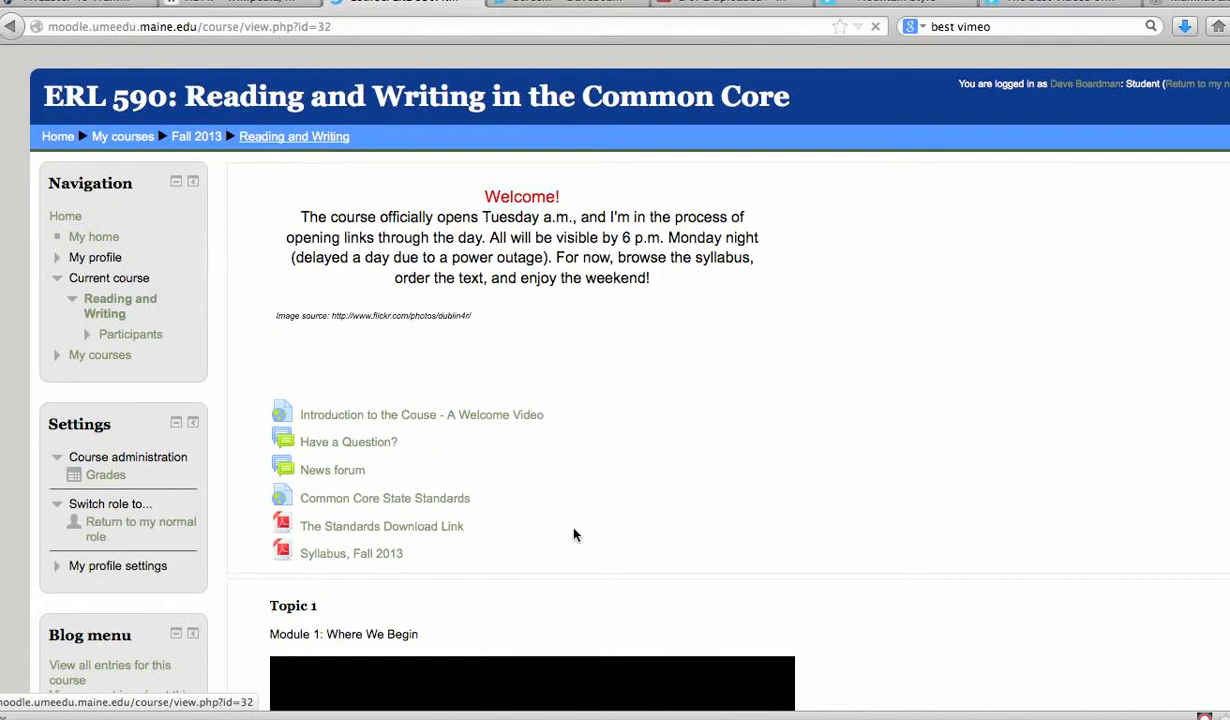
Step: Visit the News forum, return to the course page and open the Participants list
click(332, 468)
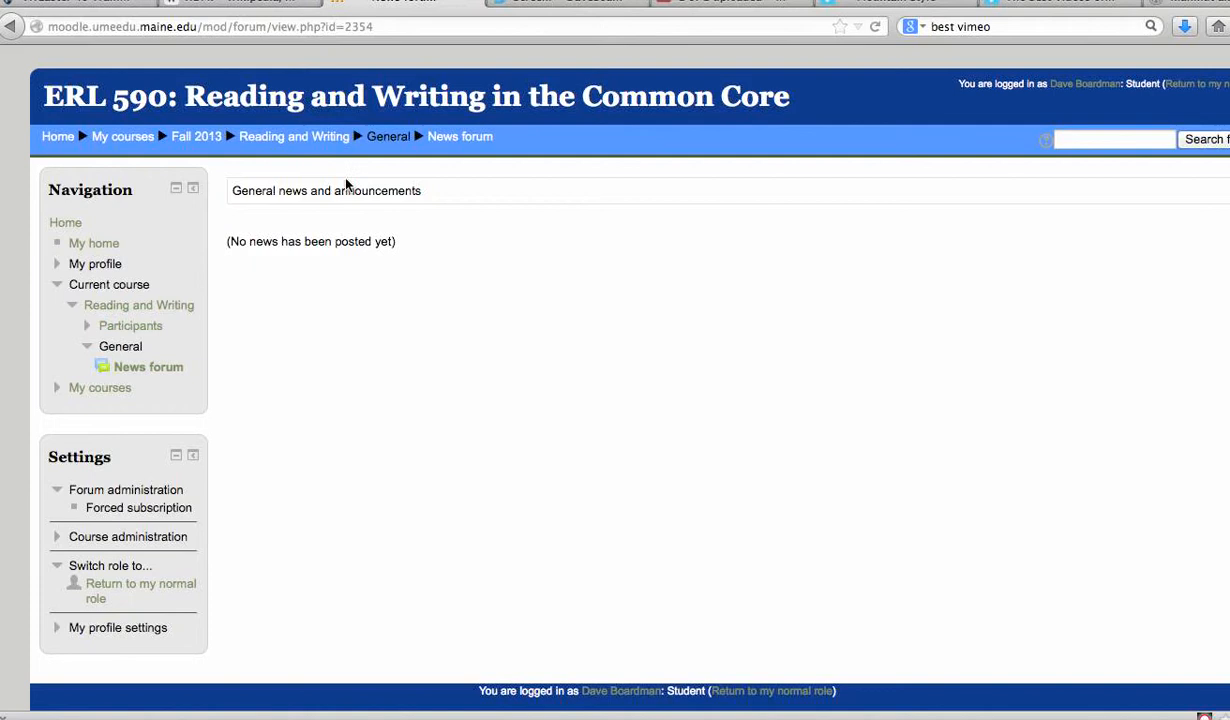
click(294, 136)
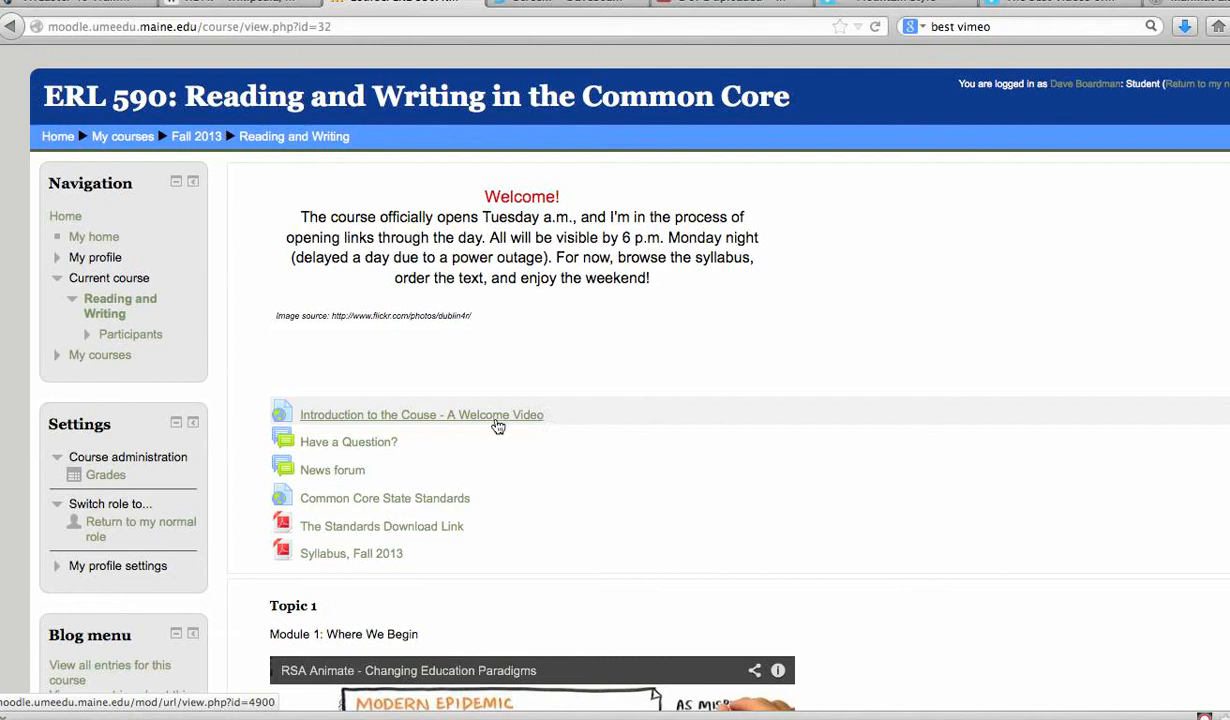
scroll(down, 3)
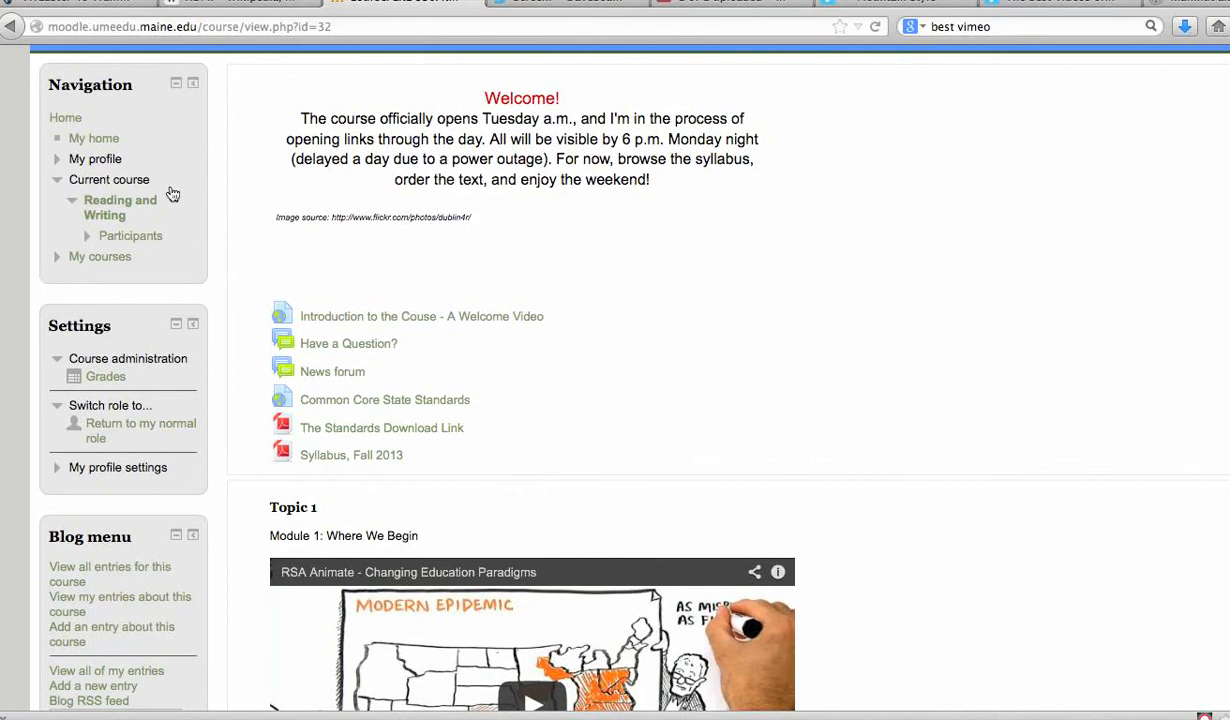
click(130, 236)
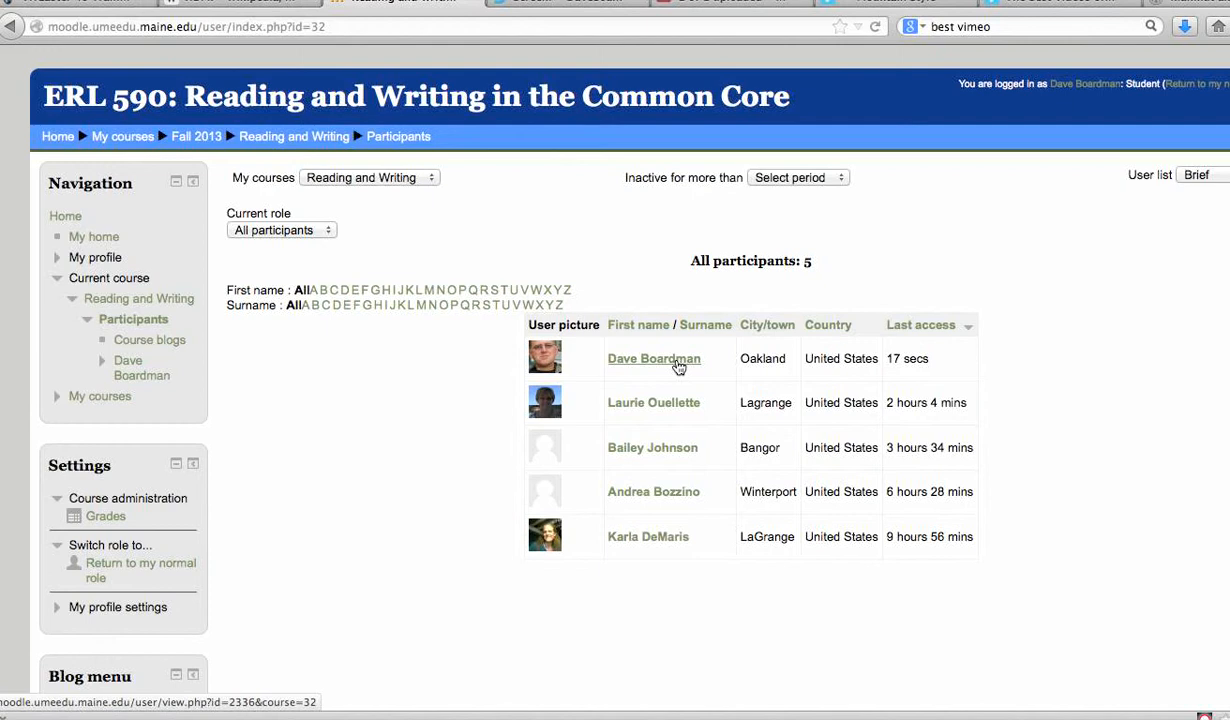
Step: View the teacher's profile and two other participants' profiles from the participants list
click(652, 358)
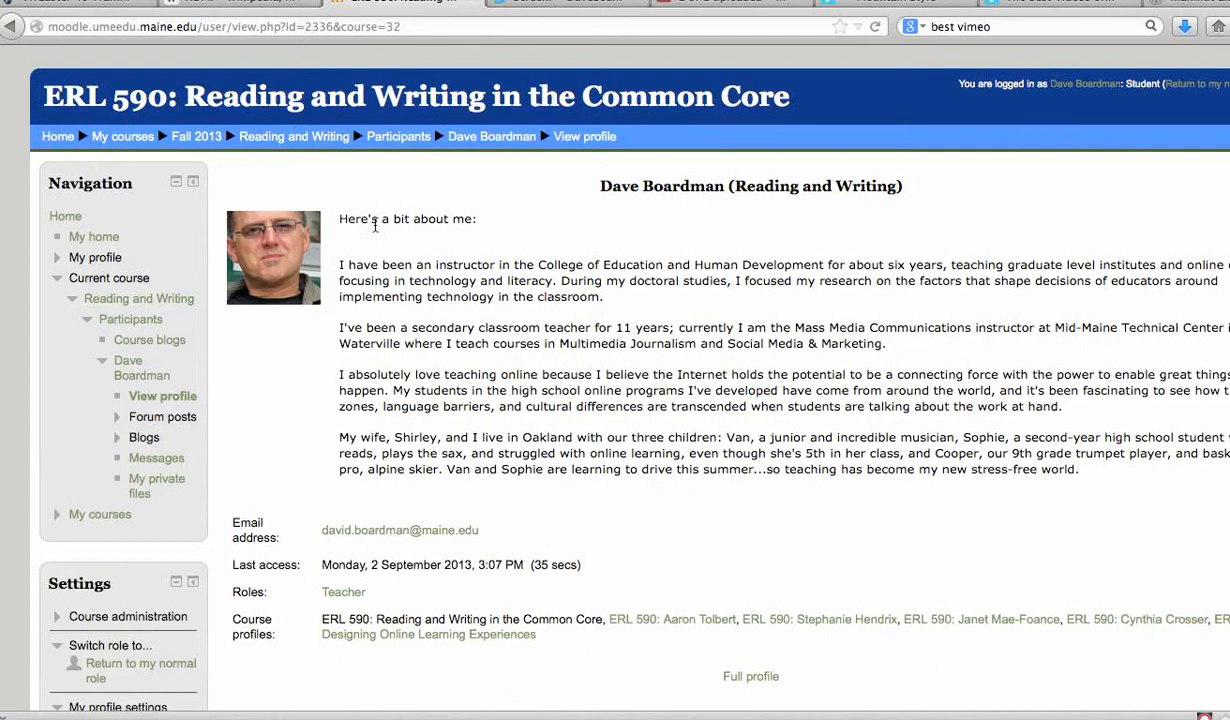
mouse_move(396, 244)
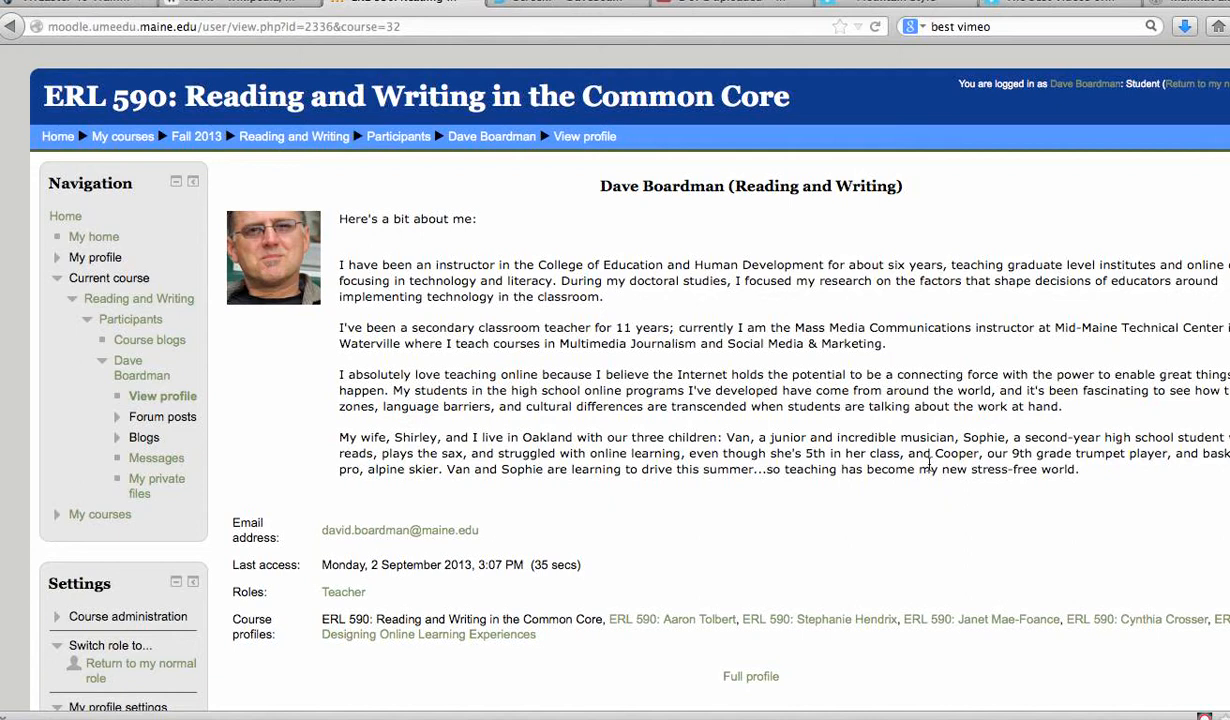
mouse_move(400, 530)
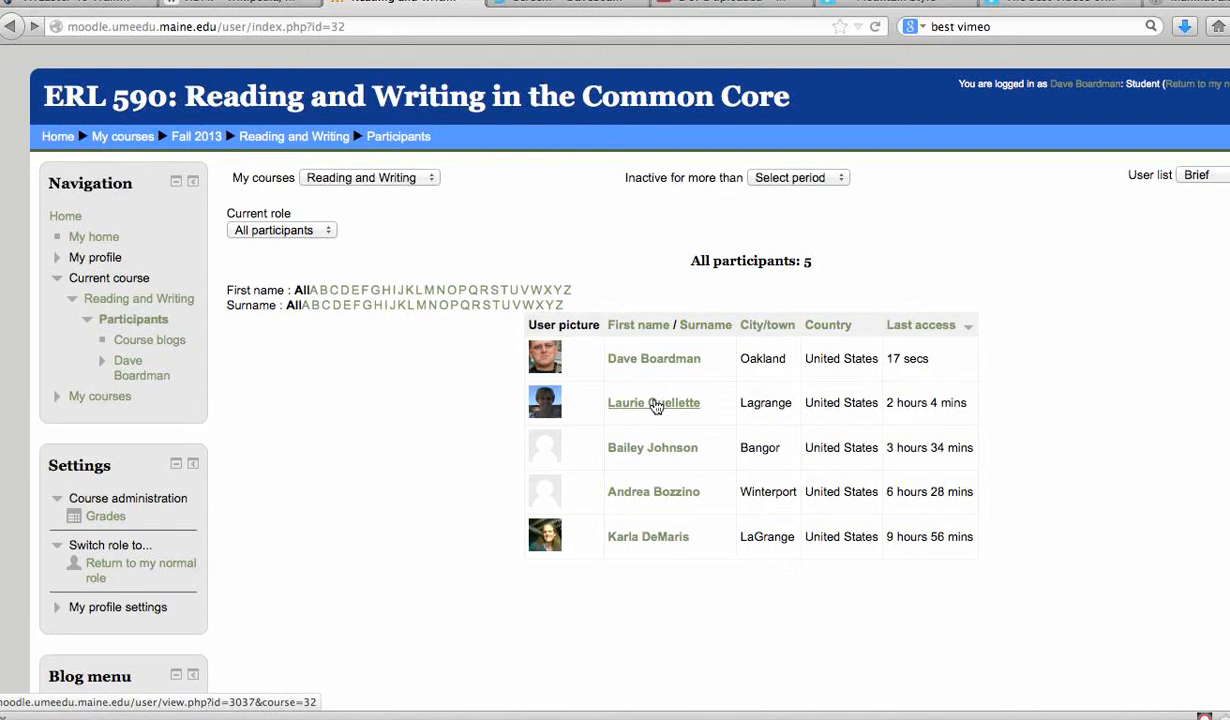
click(652, 402)
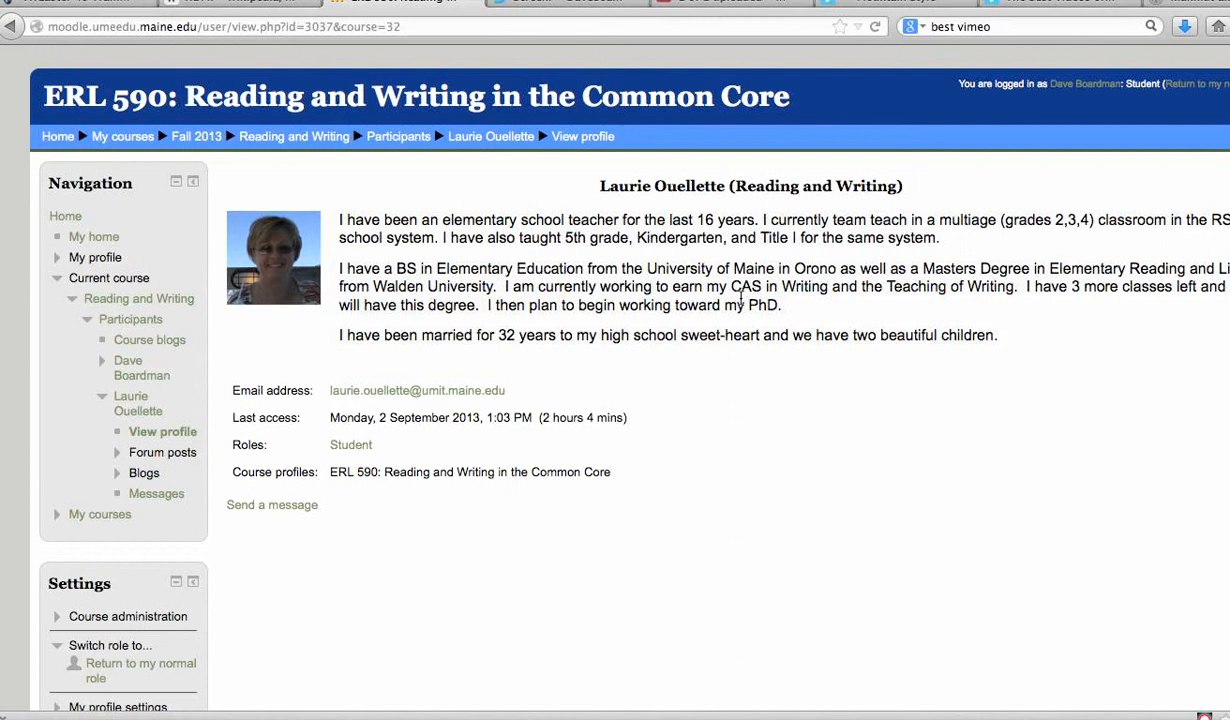
click(398, 136)
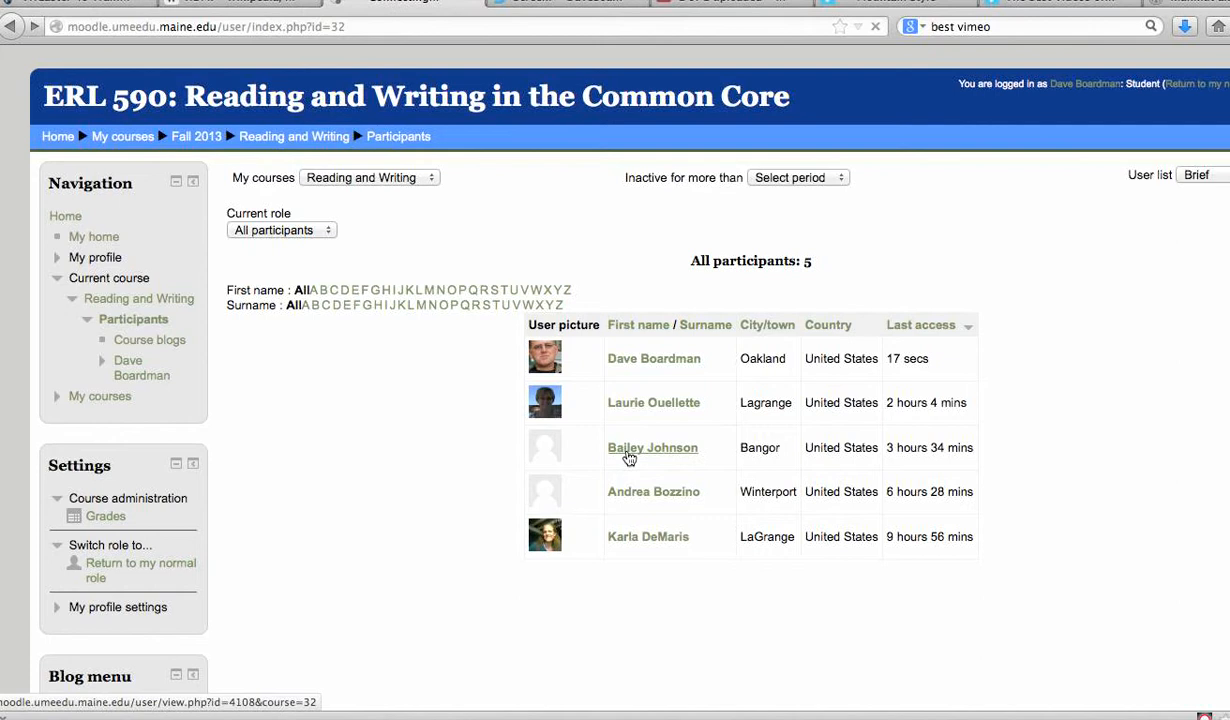
click(652, 448)
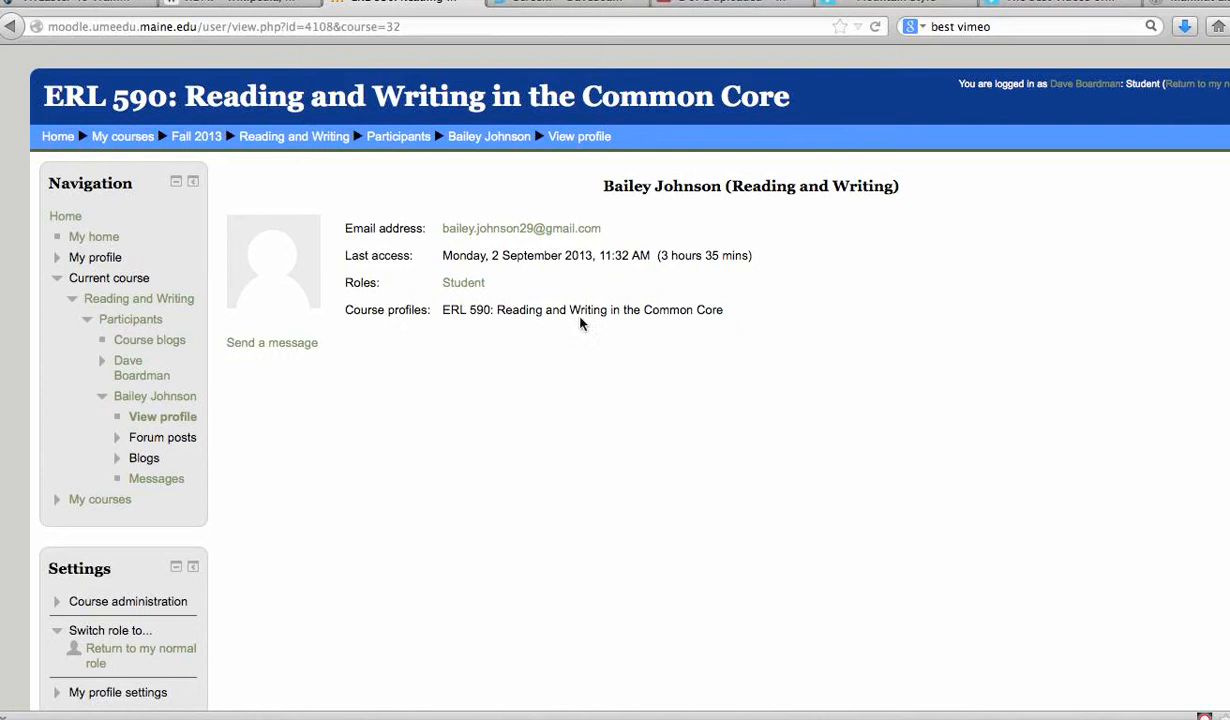
click(398, 136)
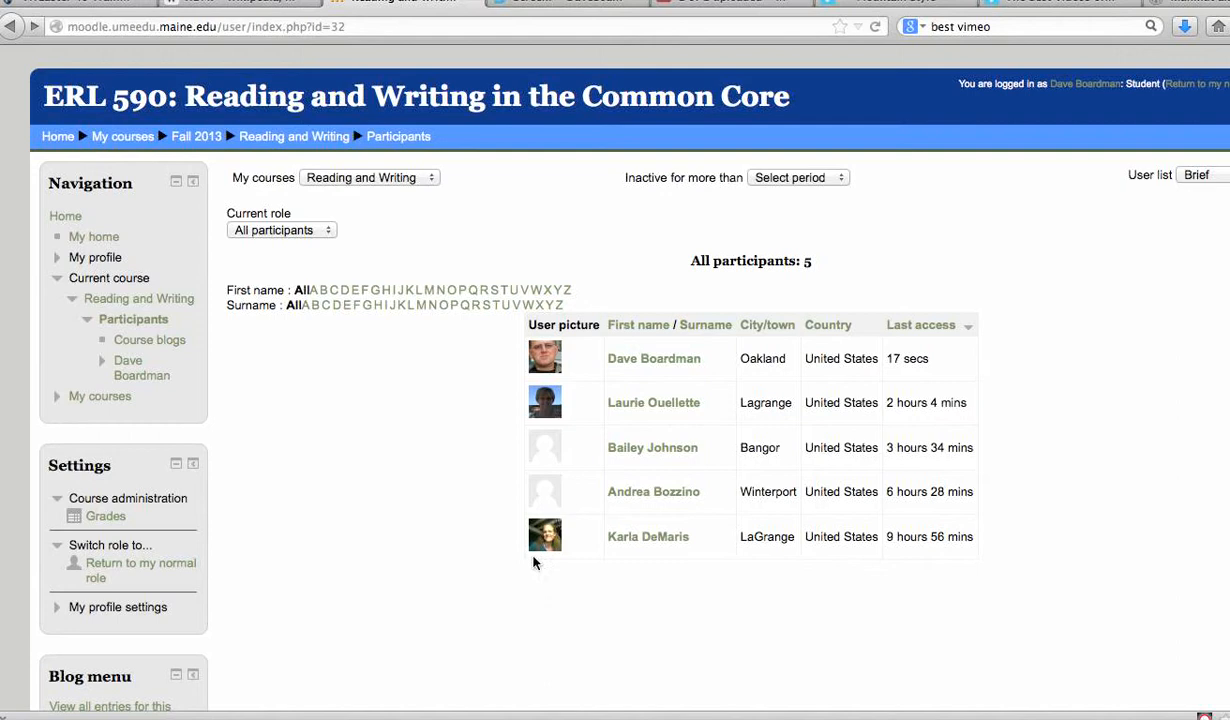
Step: View the course grades, then start a blog entry about this course from the Blog menu block
scroll(down, 3)
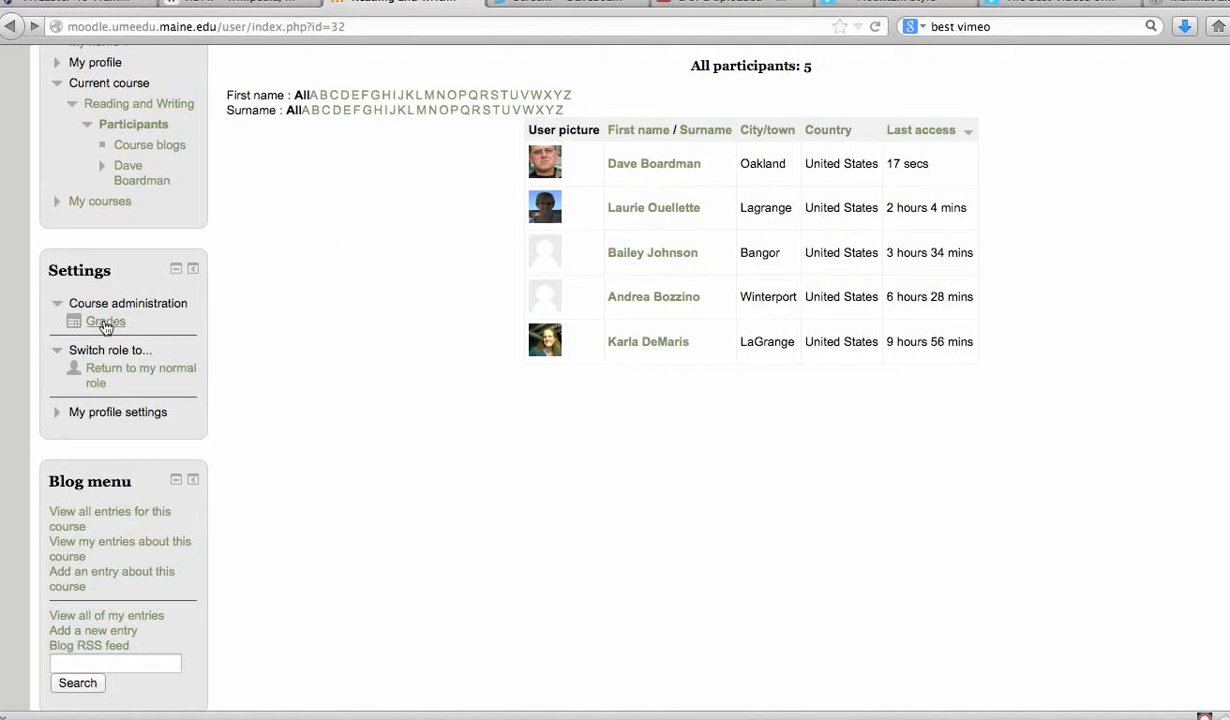
click(106, 320)
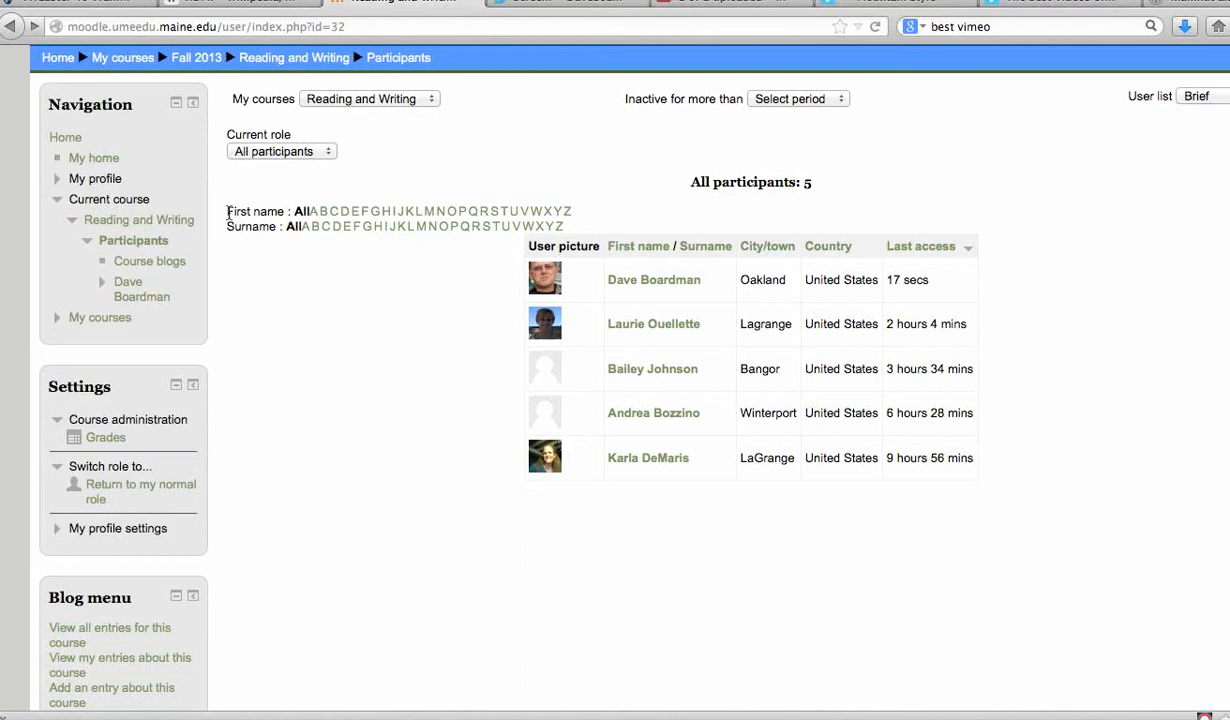
mouse_move(444, 560)
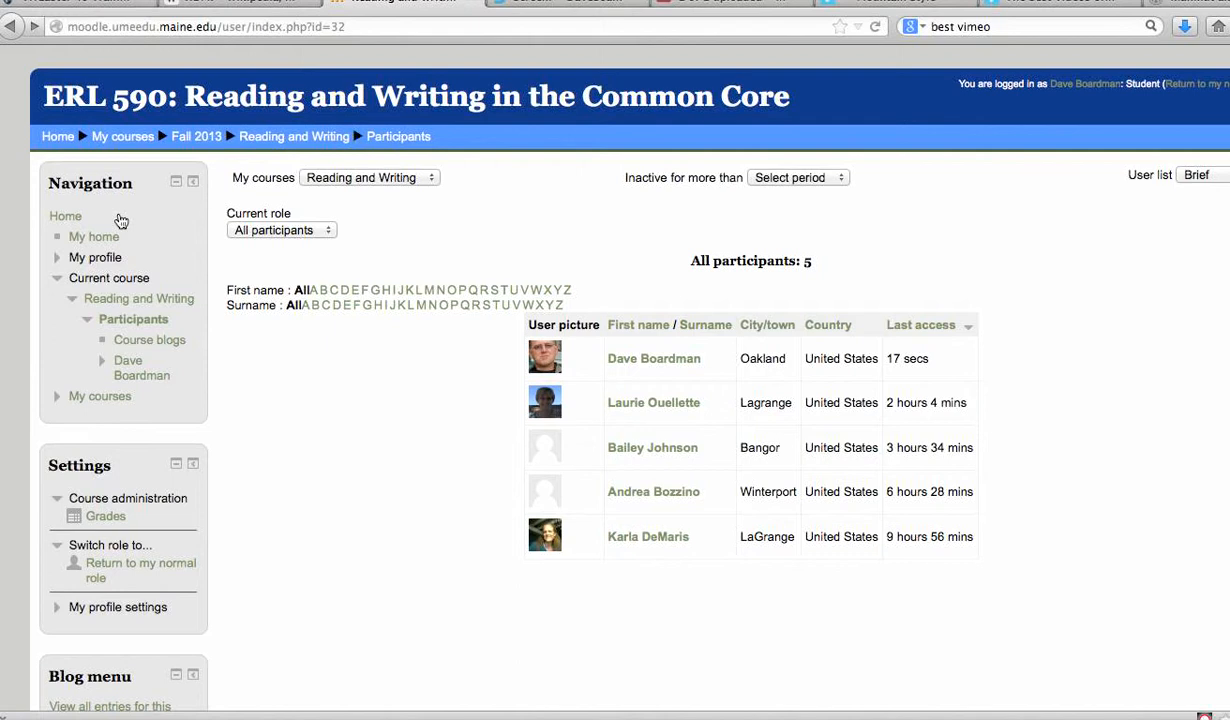
click(654, 358)
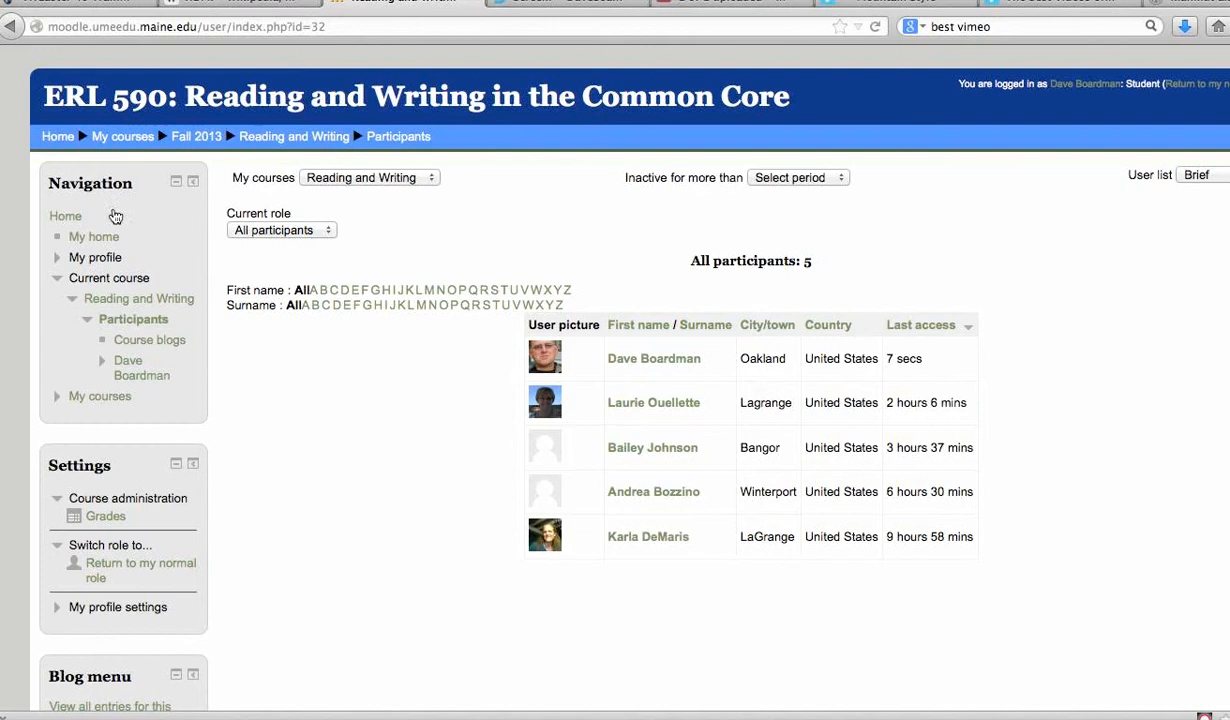
scroll(down, 3)
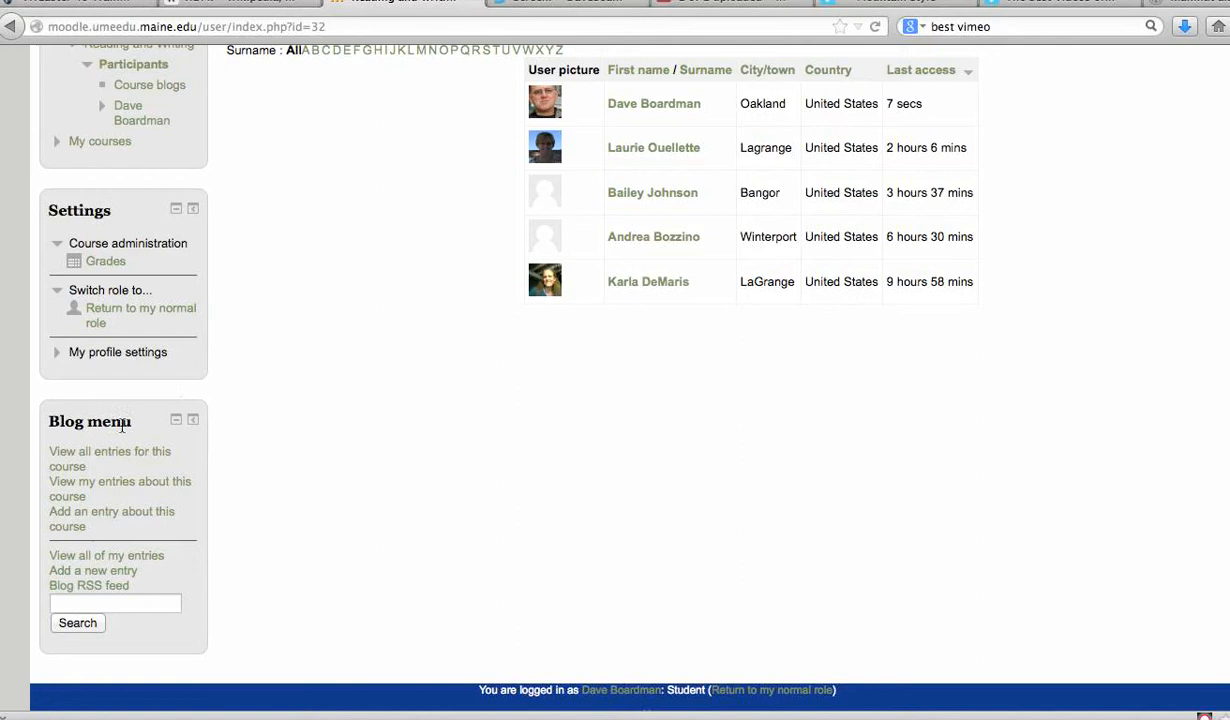
mouse_move(200, 450)
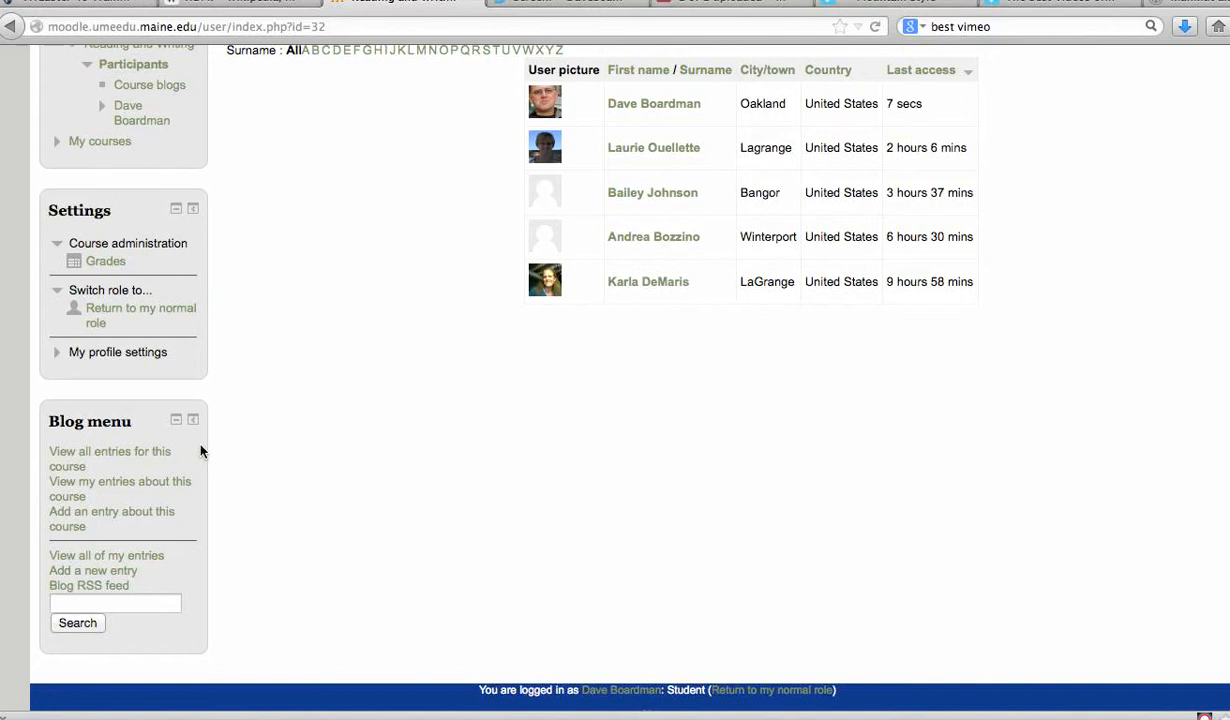
mouse_move(82, 512)
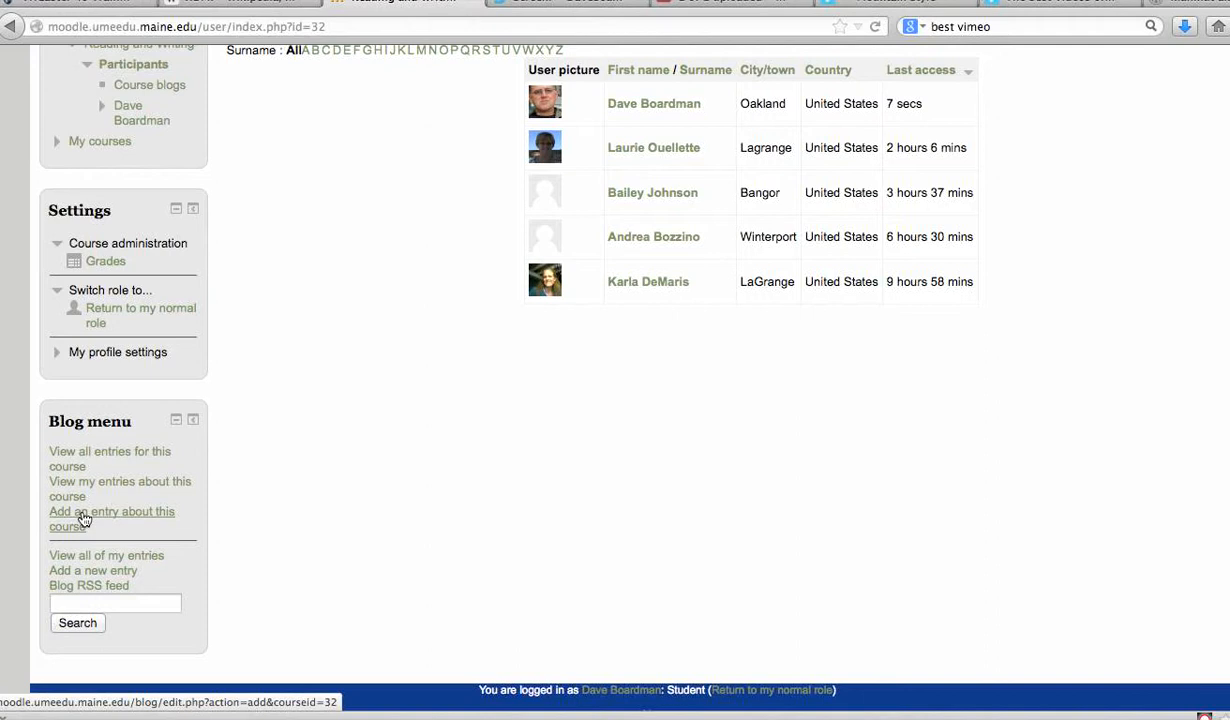
click(112, 512)
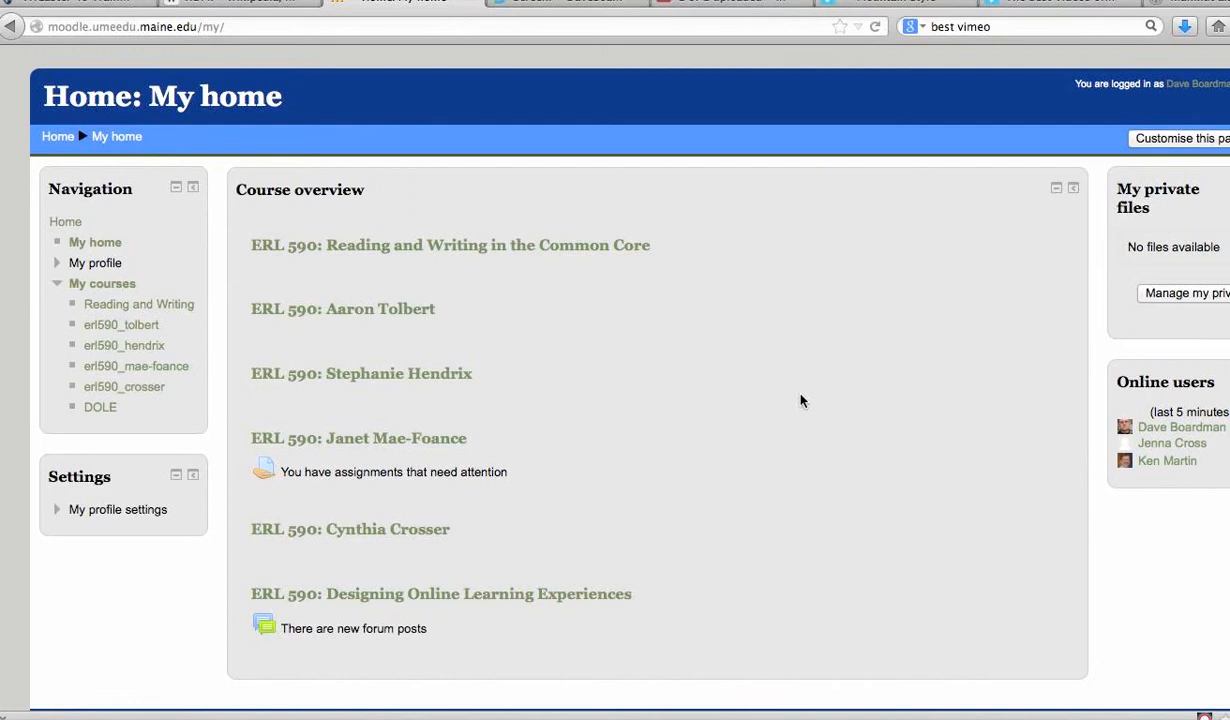
mouse_move(616, 258)
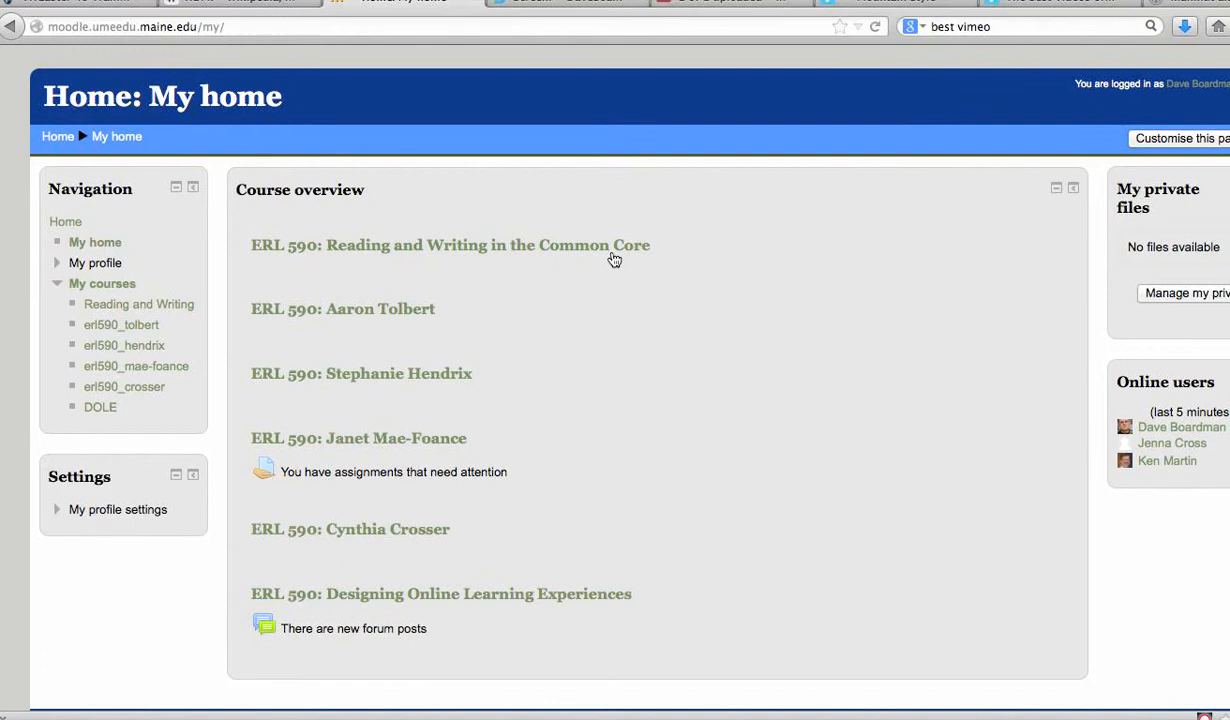
Step: Enter the ERL 590: Reading and Writing in the Common Core course from My home
click(450, 244)
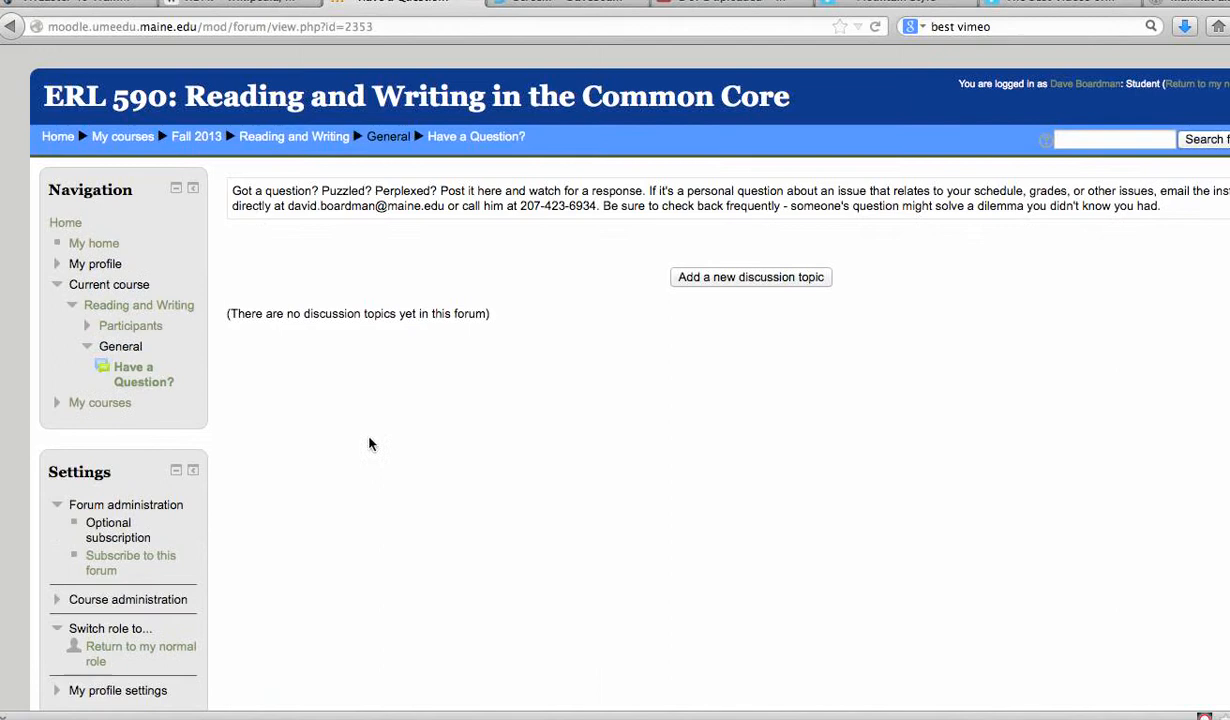
Step: Add a new discussion topic in the Have a Question? forum, showing the empty subject and message form
click(750, 276)
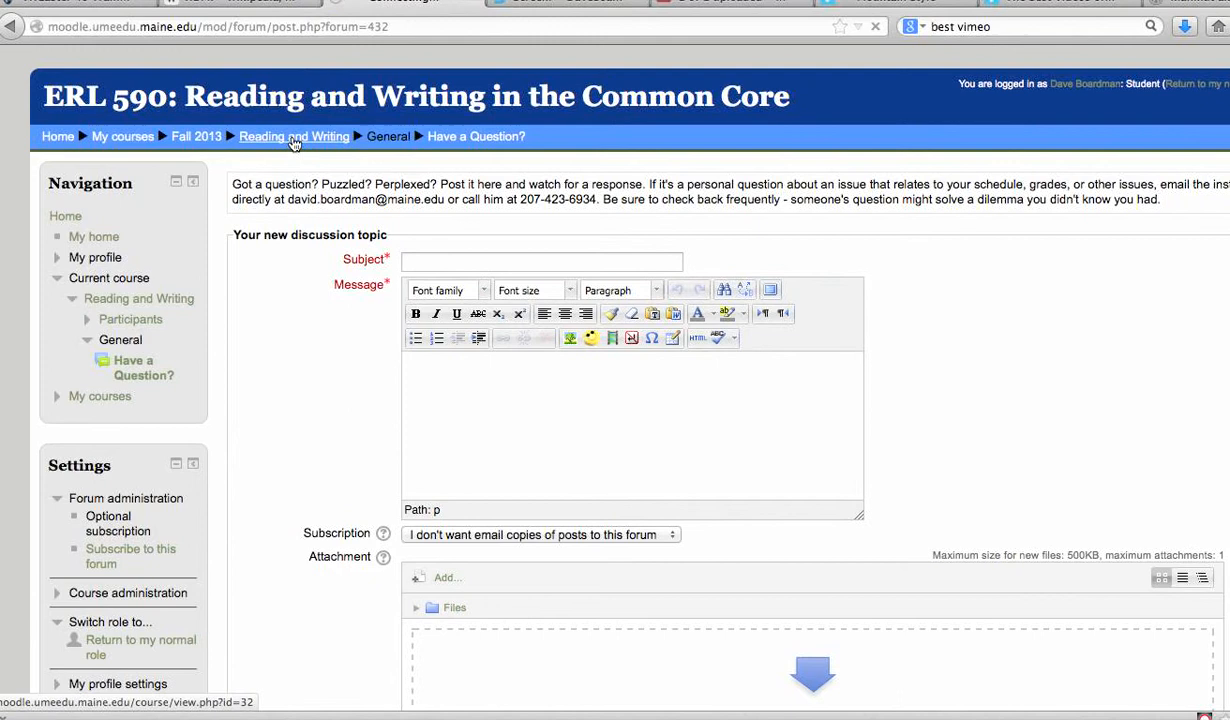
Step: Leave the unposted form via the 'Reading and Writing' breadcrumb to reach the course page
click(294, 136)
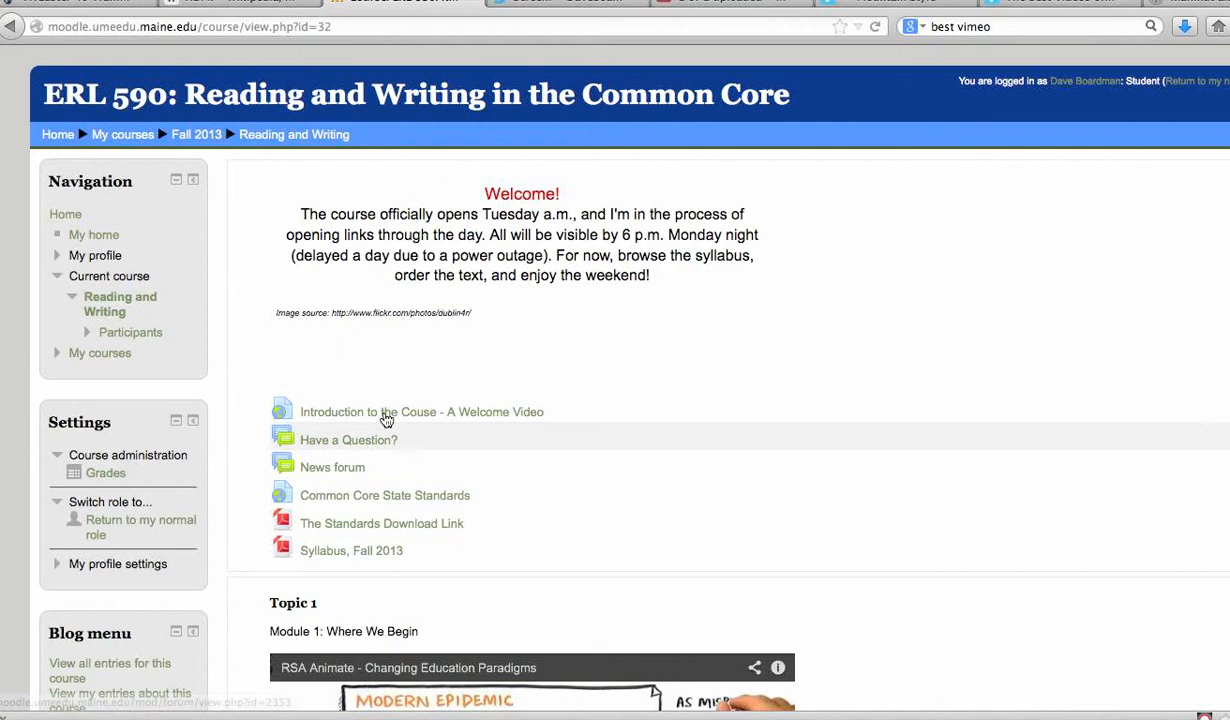
mouse_move(488, 568)
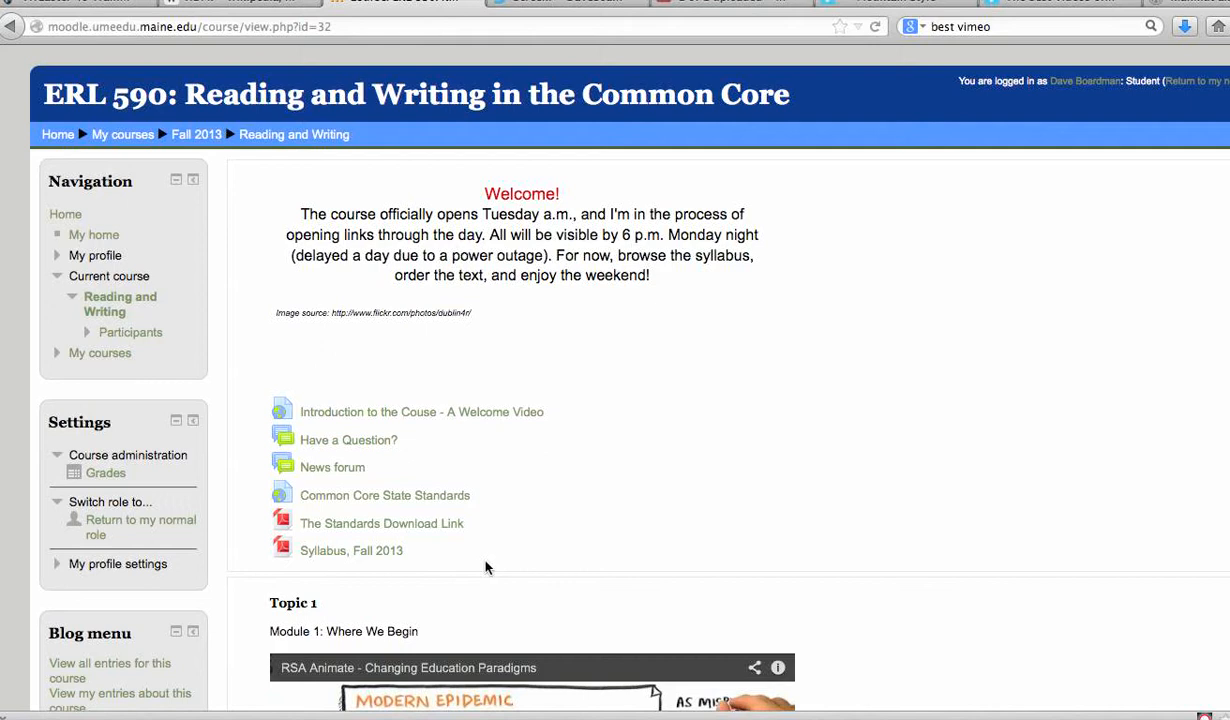
mouse_move(652, 432)
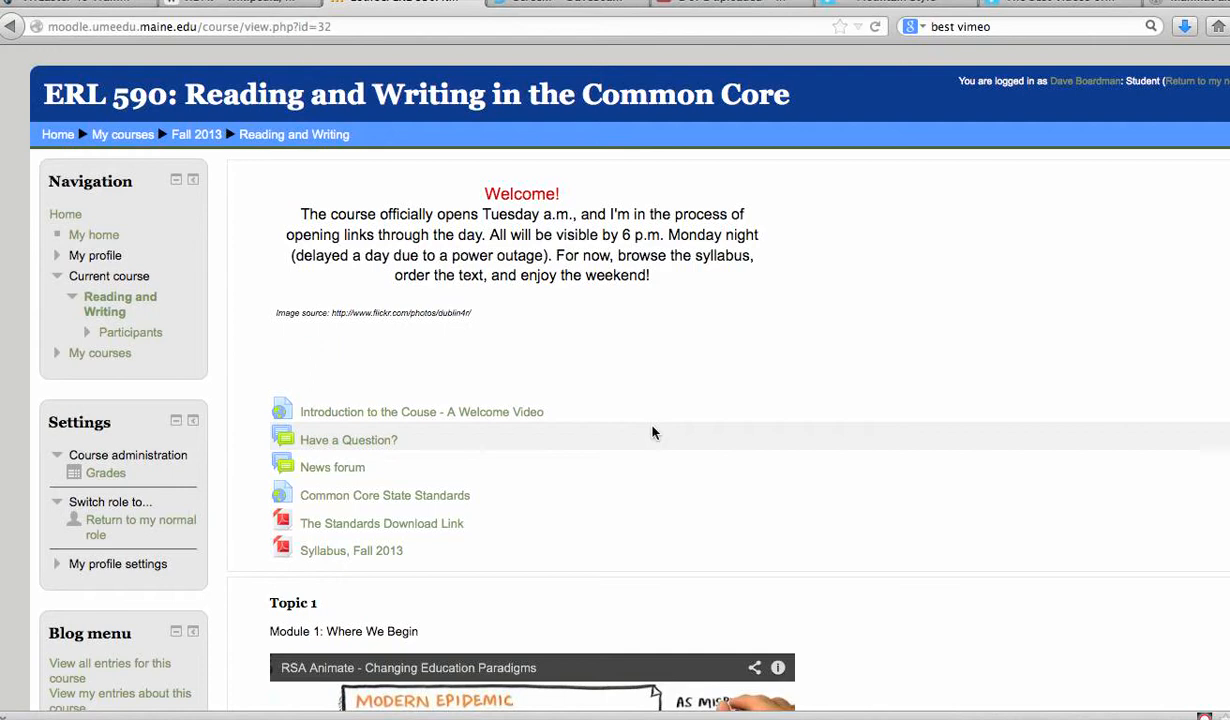